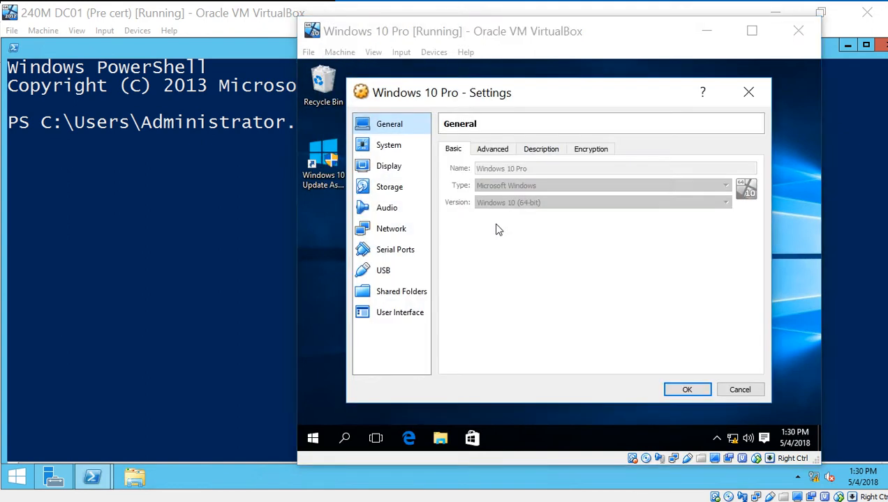
- Confirm the Windows 10 Pro VM's Adapter 1 is on internal network 'intnet', then cancel its settings
{"action": "left_click", "coordinate": [391, 229]}
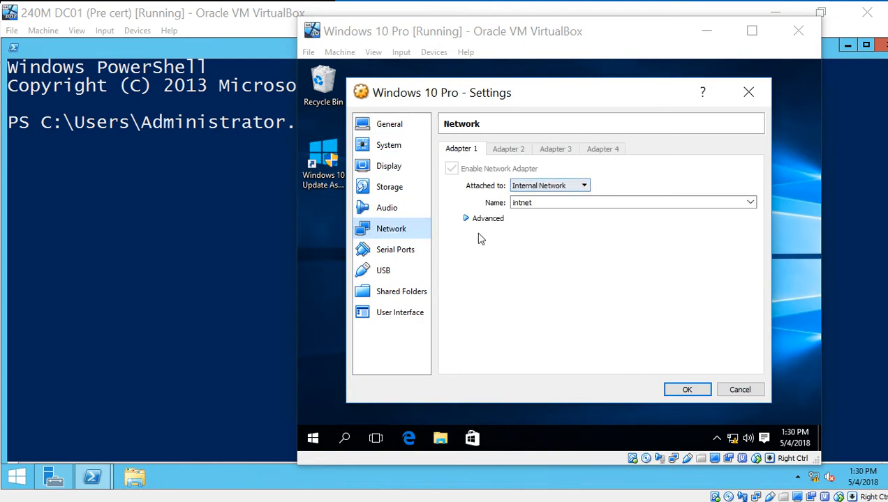
{"action": "left_click", "coordinate": [466, 218]}
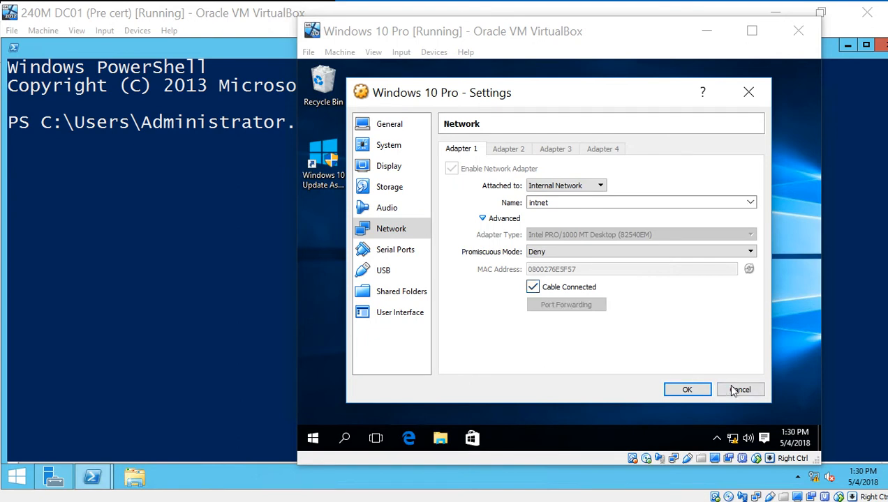
{"action": "left_click", "coordinate": [740, 389]}
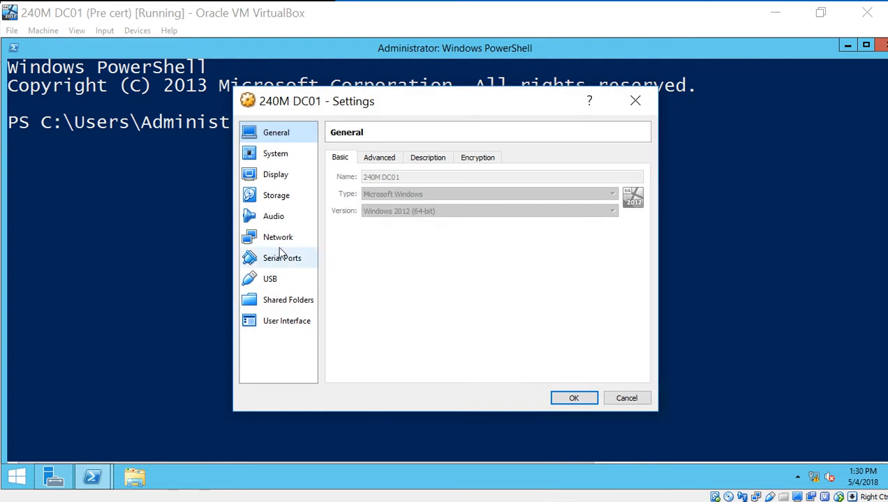
- Confirm DC01's Adapter 1 is also on internal network 'intnet', then cancel its settings
{"action": "left_click", "coordinate": [278, 237]}
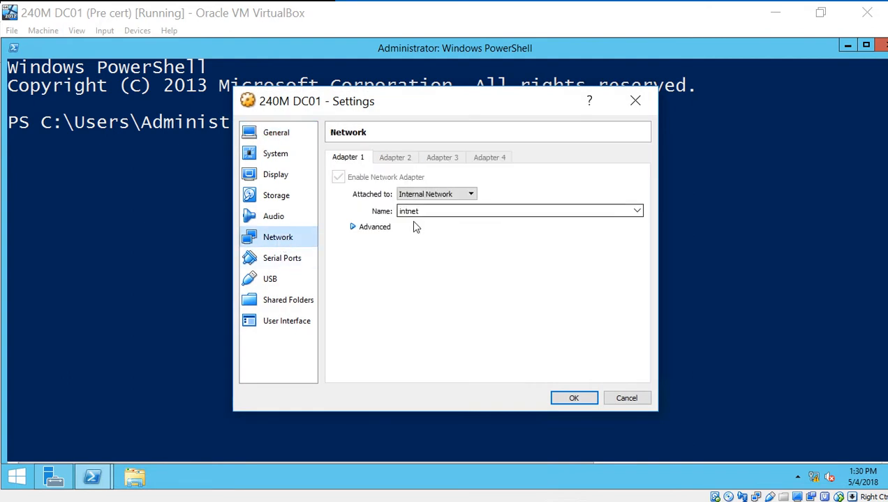
{"action": "left_click", "coordinate": [374, 226]}
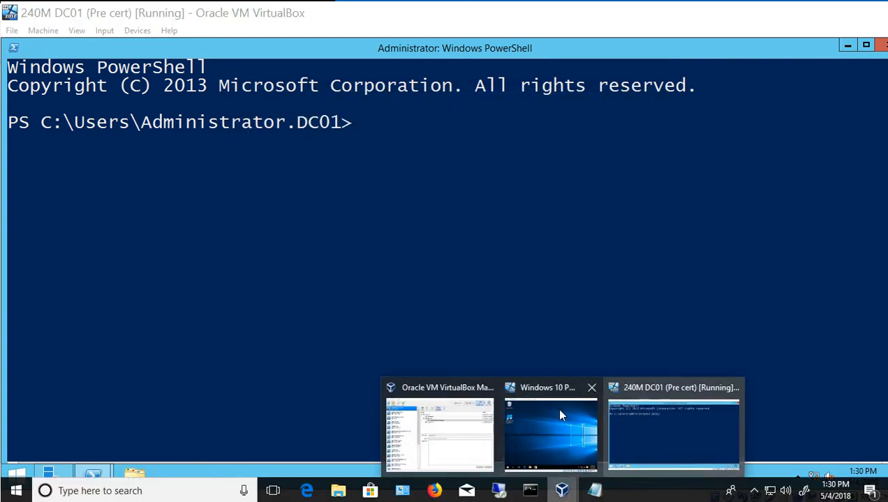
- Run ipconfig in an administrator Command Prompt on the Windows 10 client (192.168.15.250)
{"action": "left_click", "coordinate": [550, 430]}
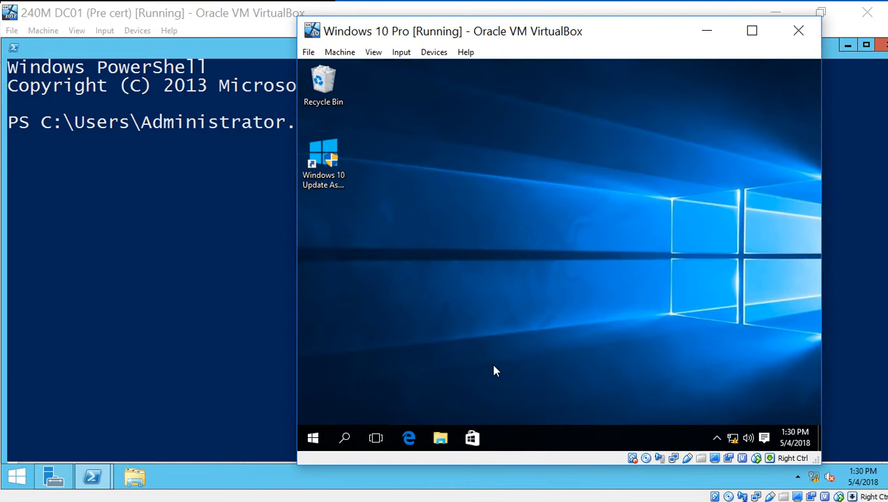
{"action": "mouse_move", "coordinate": [361, 433]}
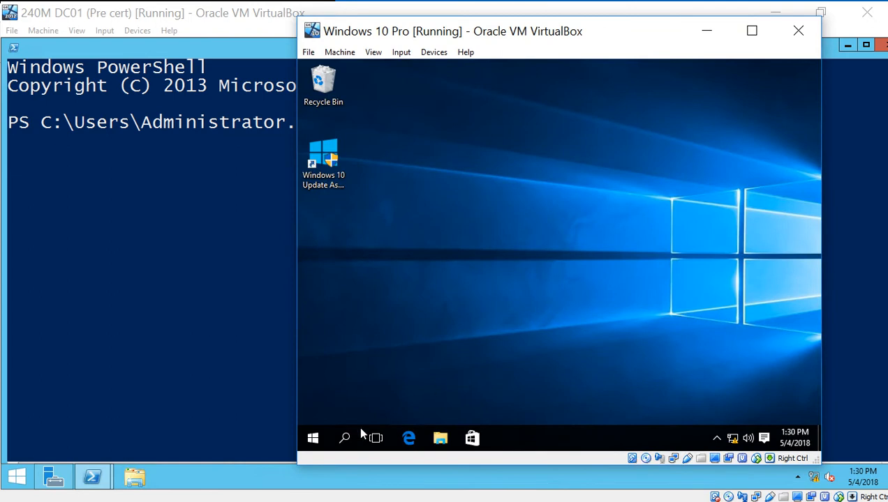
{"action": "right_click", "coordinate": [312, 438]}
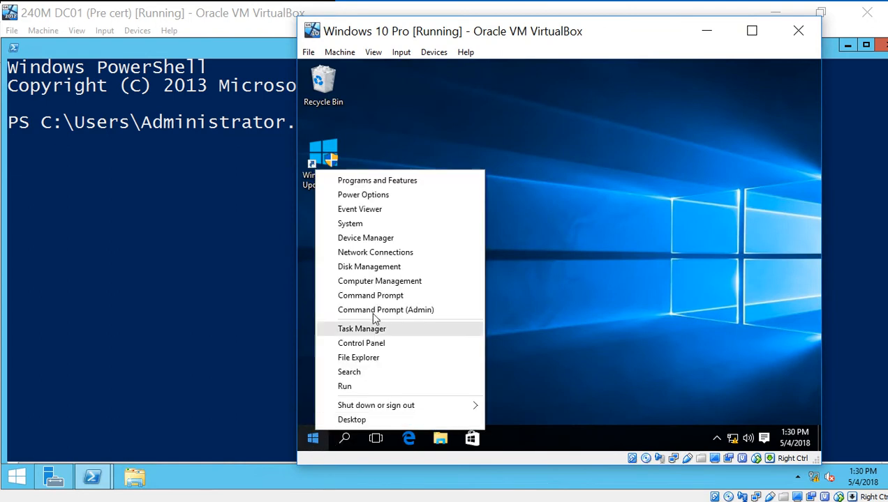
{"action": "left_click", "coordinate": [385, 310]}
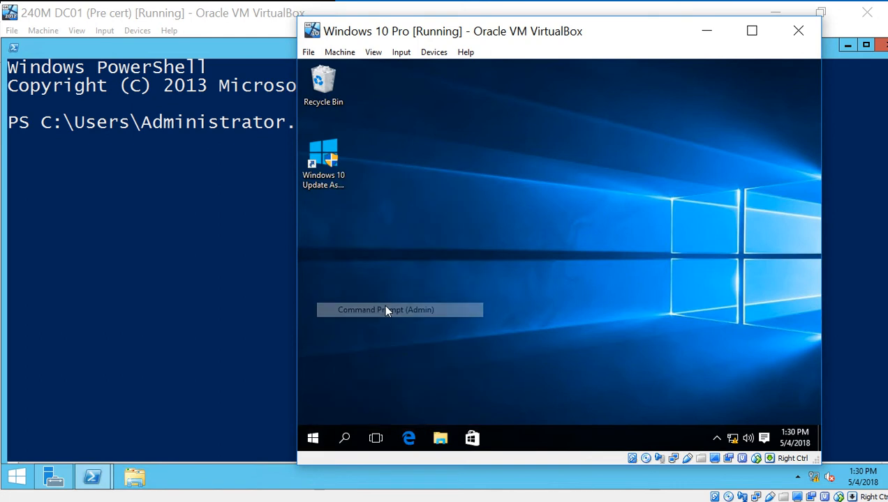
{"action": "left_click", "coordinate": [385, 310]}
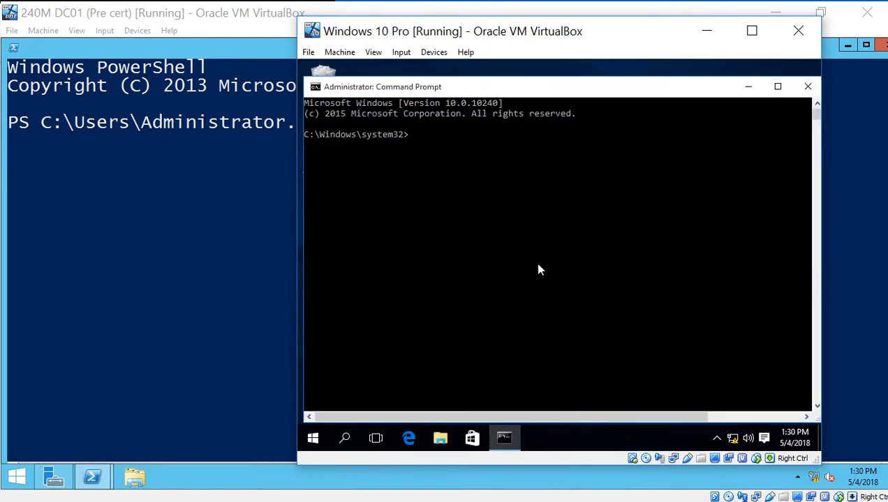
{"action": "type", "text": "ipconfi"}
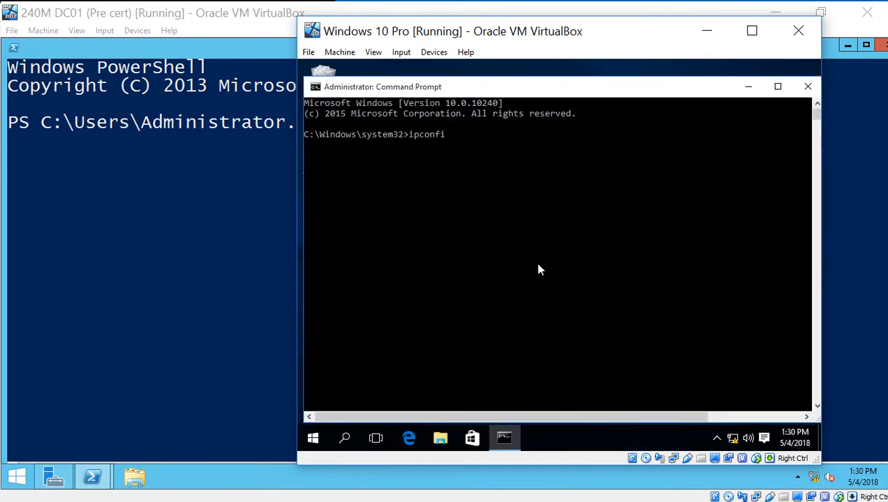
{"action": "key", "text": "Return"}
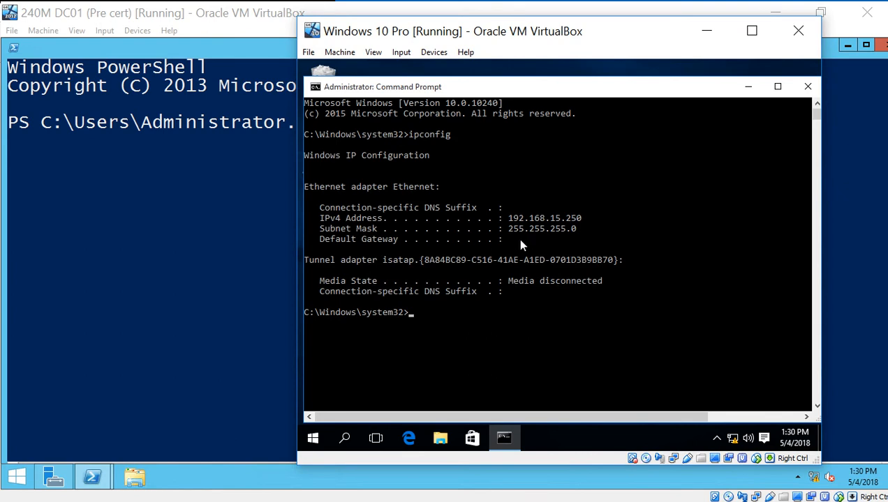
{"action": "mouse_move", "coordinate": [566, 232]}
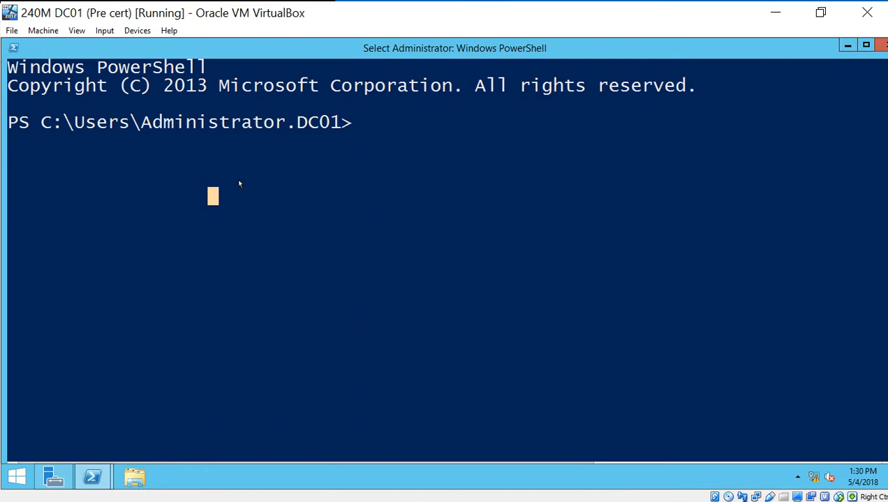
- Run ipconfig in PowerShell on DC01, showing 192.168.0.1 with mask 255.255.255.0
{"action": "type", "text": "ipconfig"}
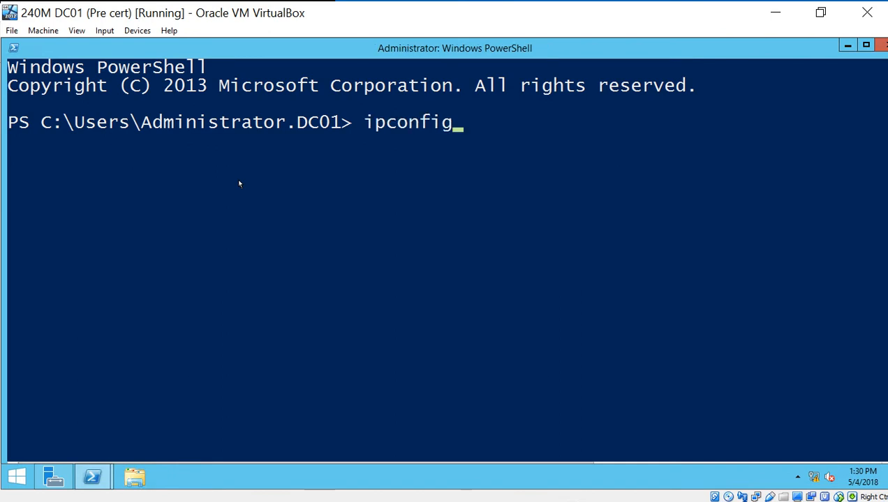
{"action": "key", "text": "Return"}
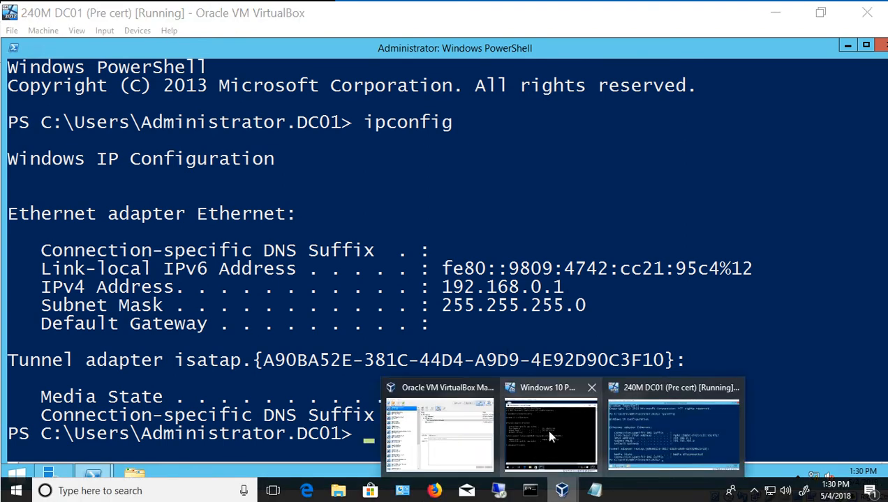
- Set the client's Ethernet IPv4 address to 192.168.0.250 with preferred DNS 192.168.0.1
{"action": "left_click", "coordinate": [550, 430]}
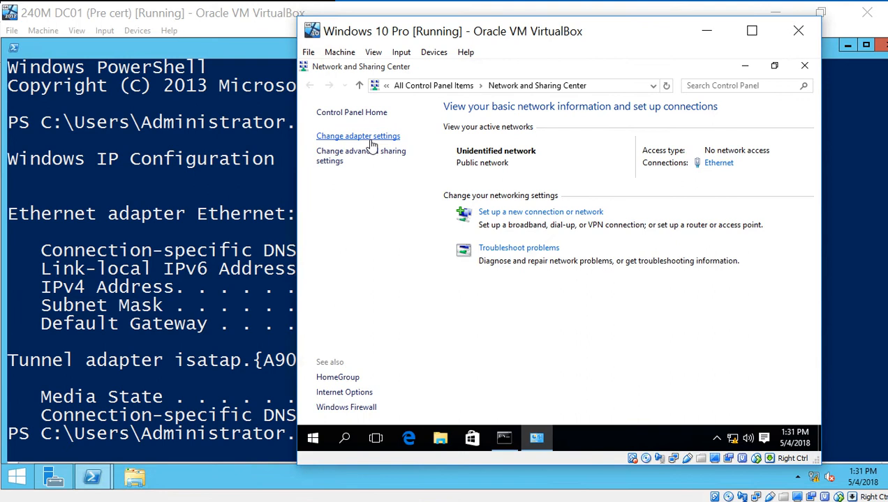
{"action": "left_click", "coordinate": [357, 136]}
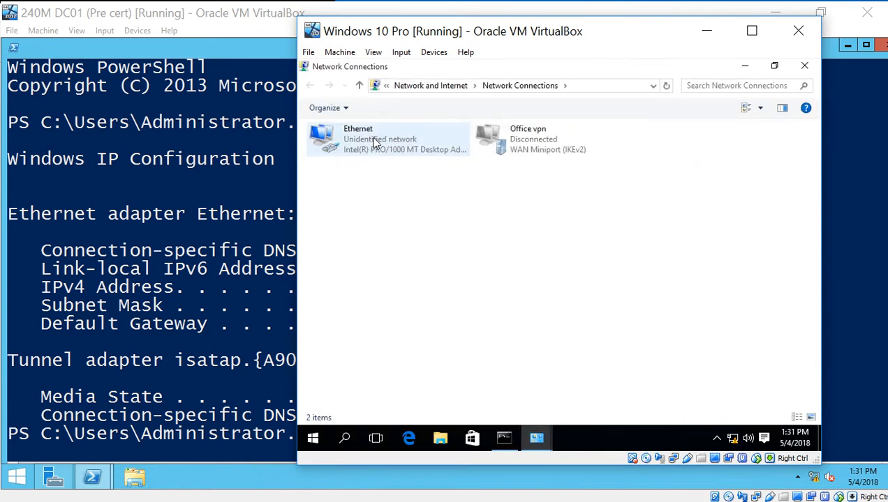
{"action": "left_click", "coordinate": [388, 140]}
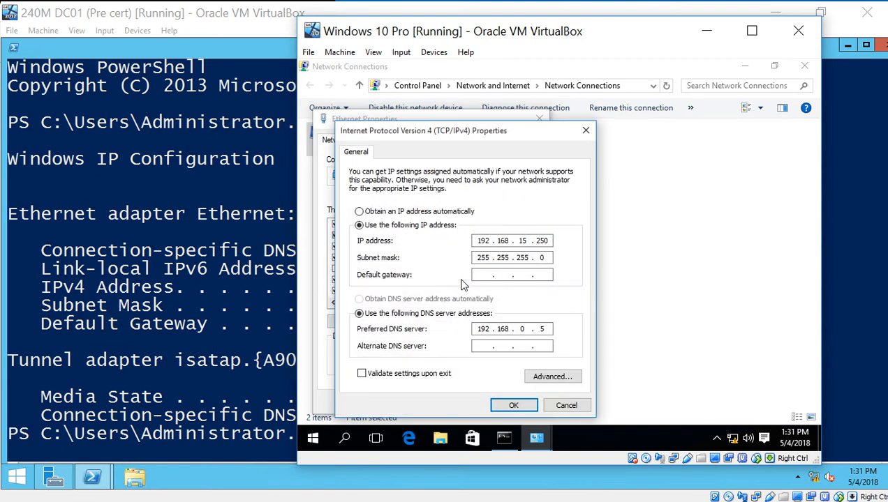
{"action": "left_click", "coordinate": [522, 240]}
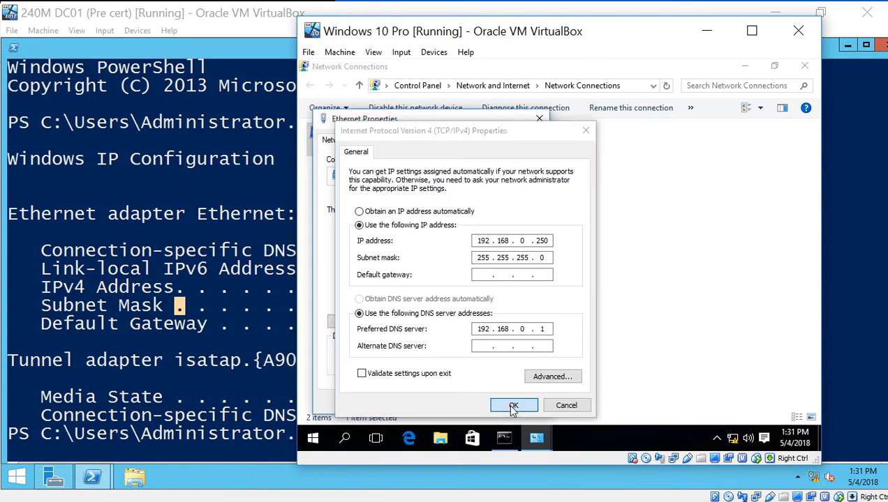
{"action": "left_click", "coordinate": [513, 405]}
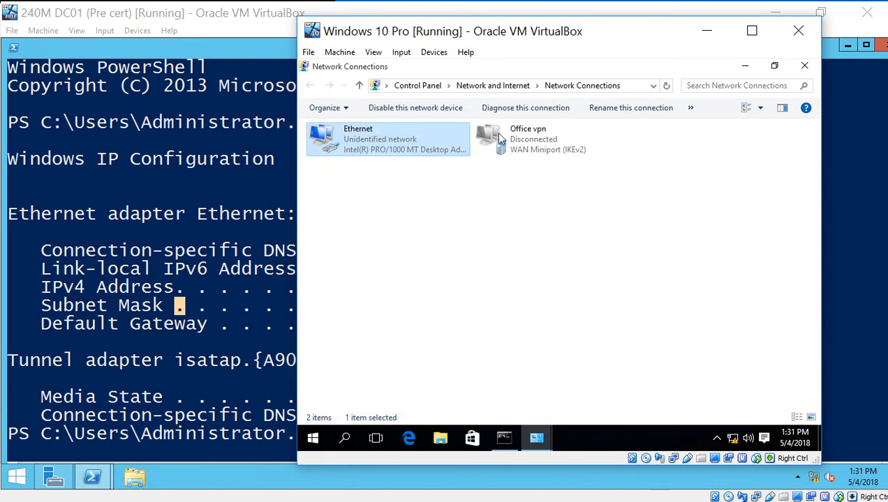
{"action": "mouse_move", "coordinate": [798, 31]}
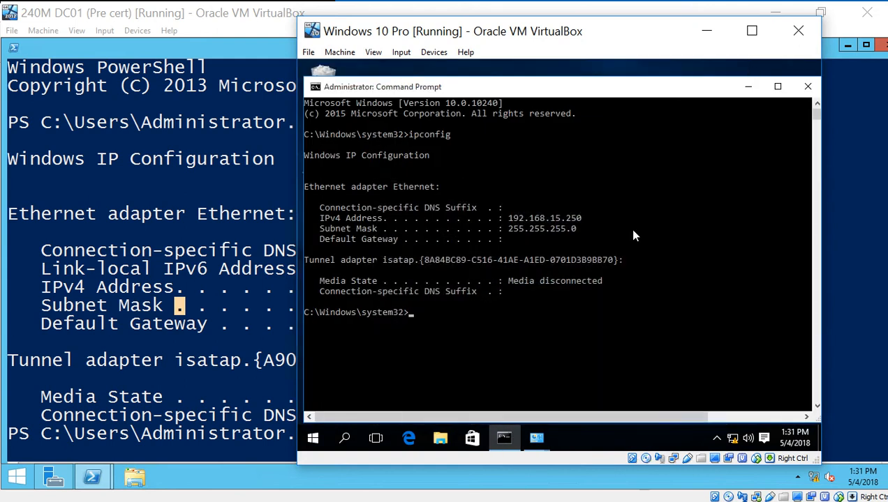
- Ping 192.168.0.250 from DC01's PowerShell, then bring the Windows 10 VM forward
{"action": "type", "text": "ping"}
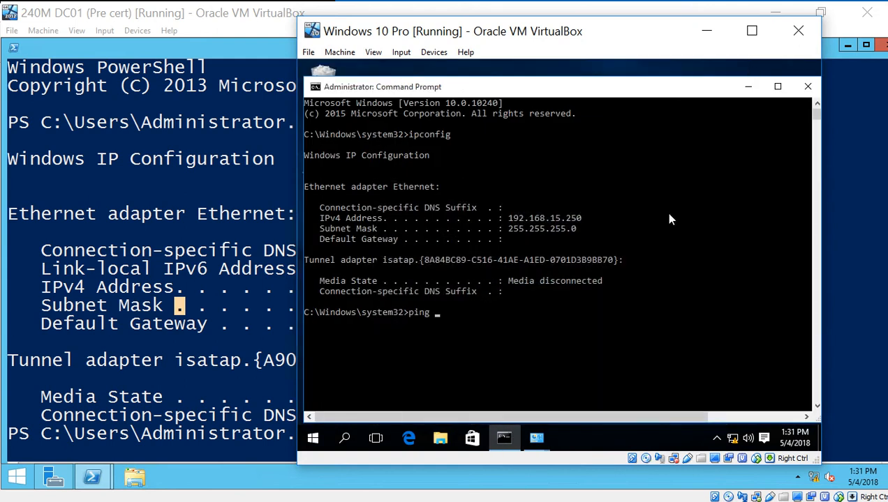
{"action": "type", "text": "192.168."}
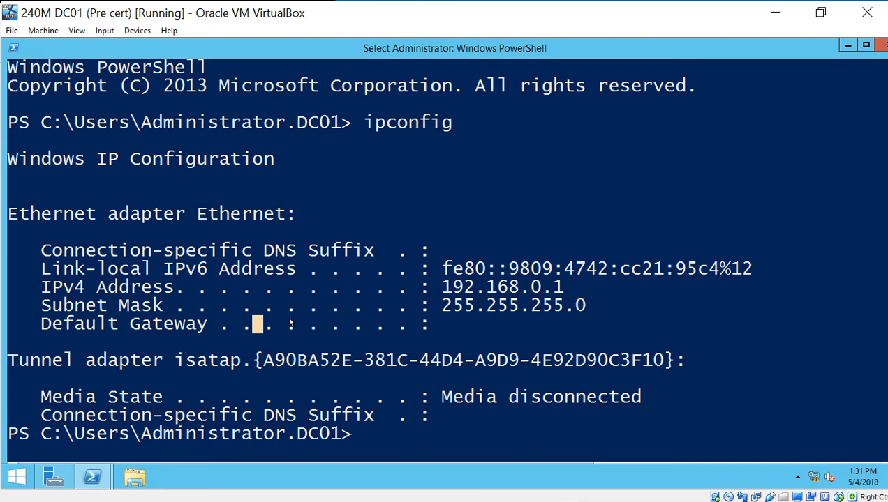
{"action": "type", "text": "ping 192."}
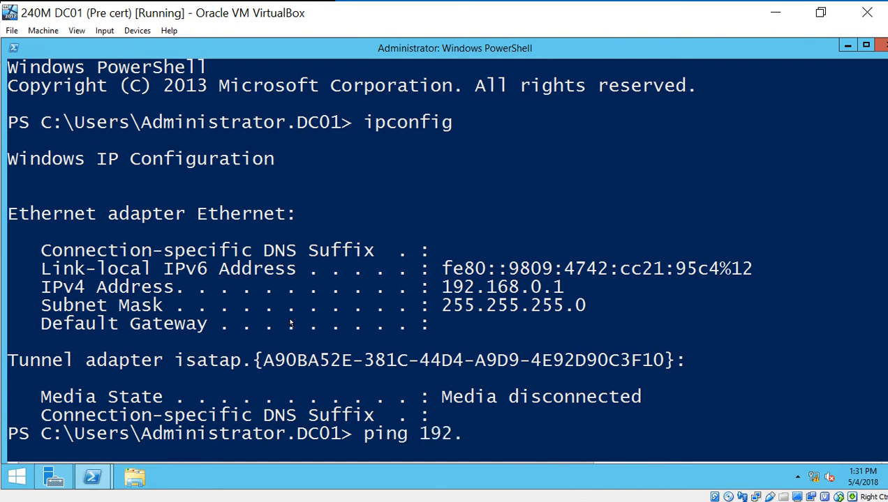
{"action": "type", "text": "168.0.250"}
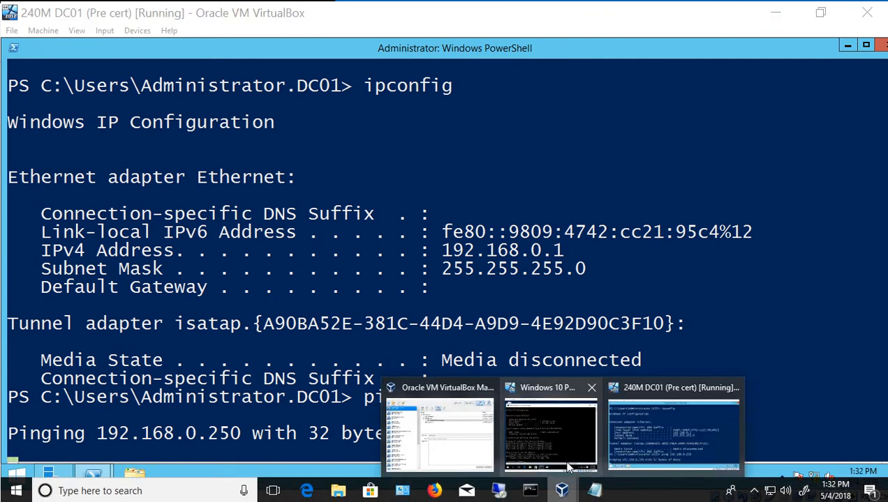
{"action": "left_click", "coordinate": [550, 429]}
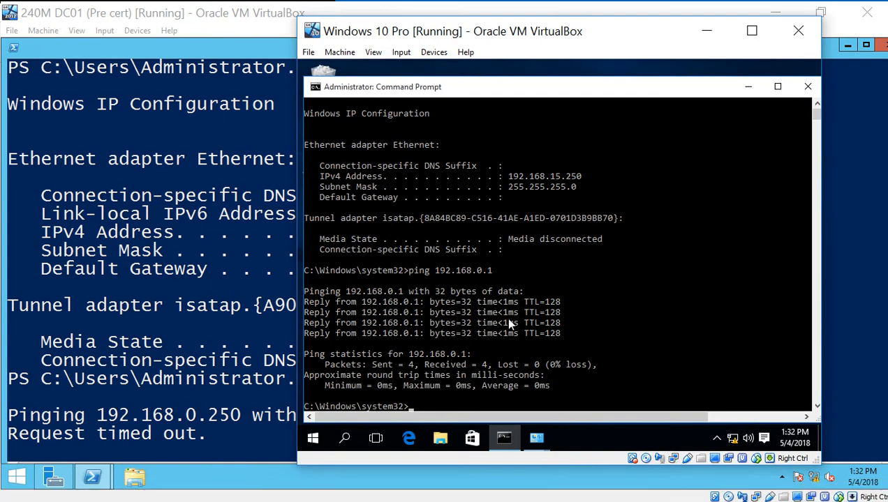
{"action": "mouse_move", "coordinate": [536, 438]}
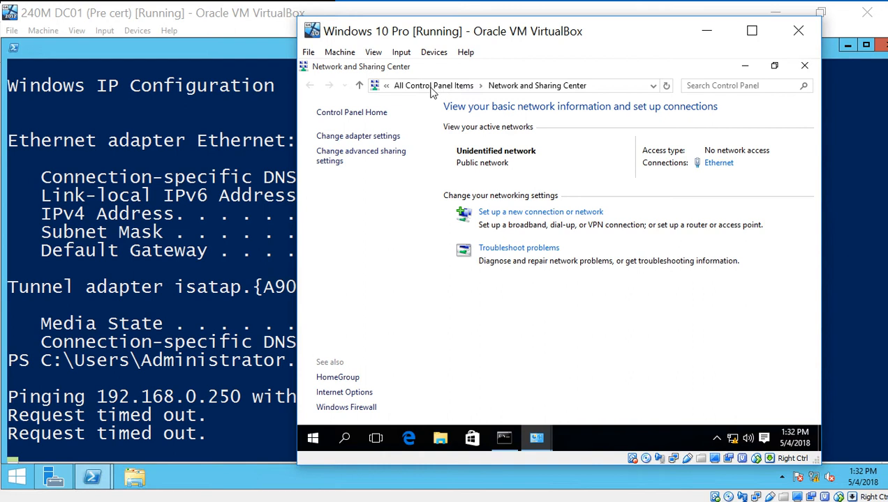
- Reach Windows Firewall's Advanced Security console from the Control Panel items list
{"action": "left_click", "coordinate": [434, 85]}
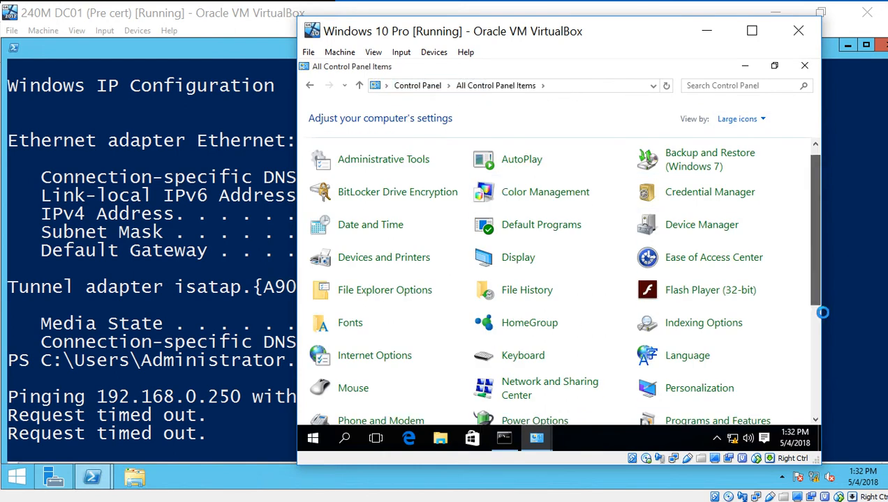
{"action": "scroll", "scroll_direction": "down", "scroll_amount": 3}
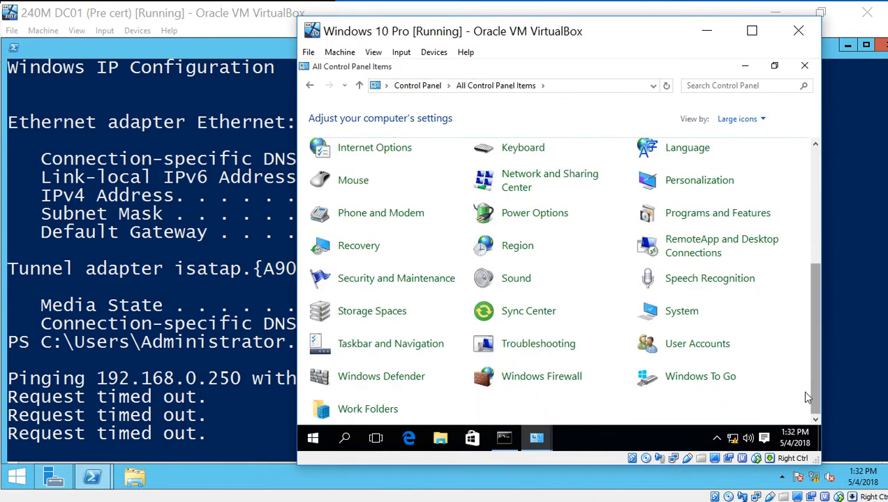
{"action": "left_click", "coordinate": [542, 377]}
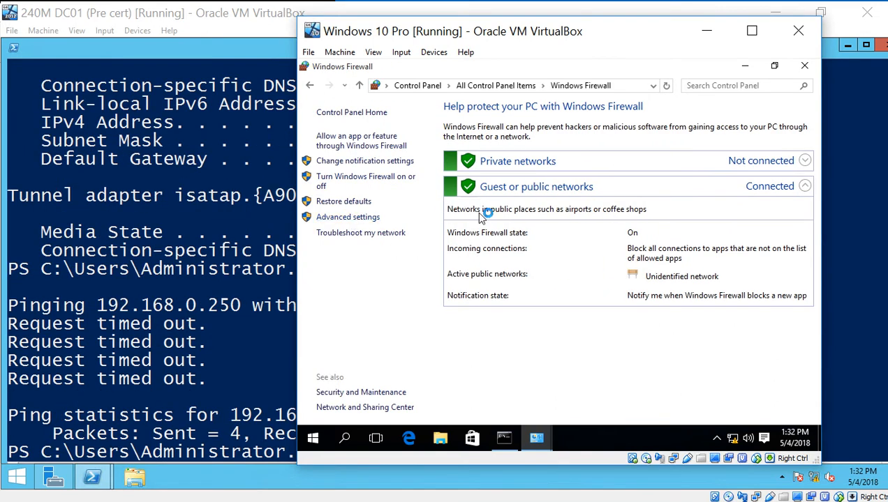
{"action": "left_click", "coordinate": [348, 217]}
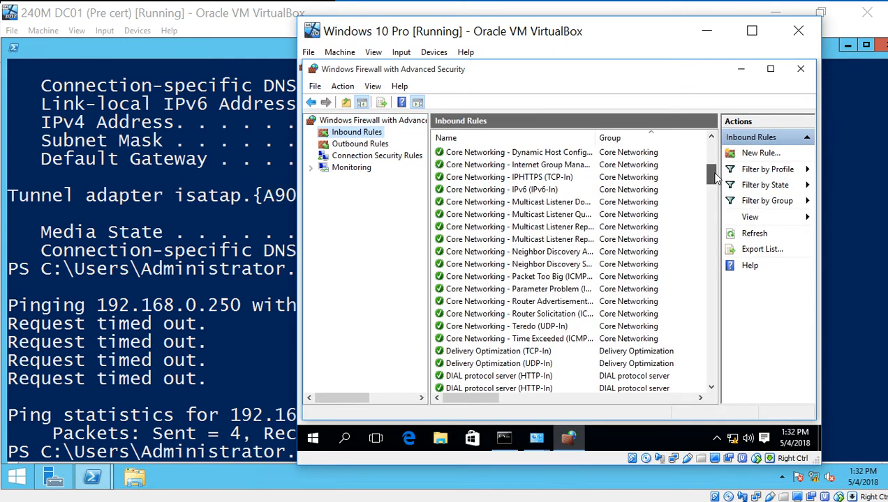
- Enable the four inbound File and Printer Sharing (Echo Request) rules, then return to DC01
{"action": "scroll", "scroll_direction": "down", "scroll_amount": 3}
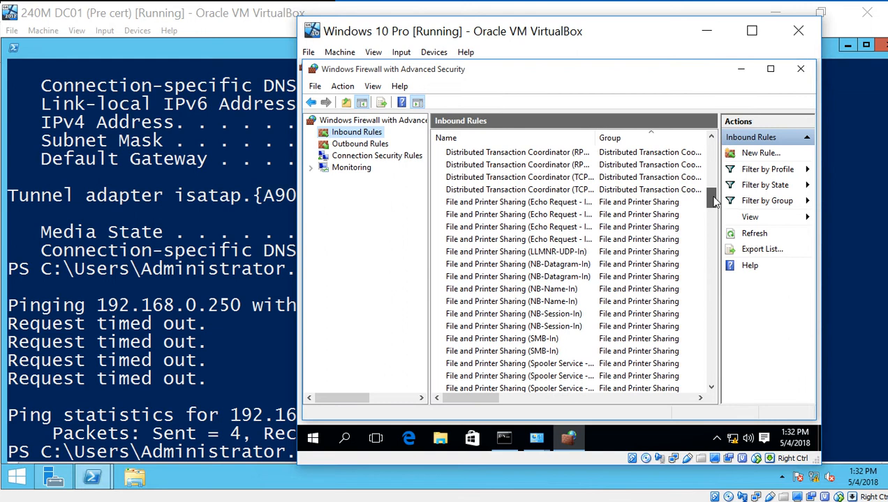
{"action": "left_click", "coordinate": [519, 201]}
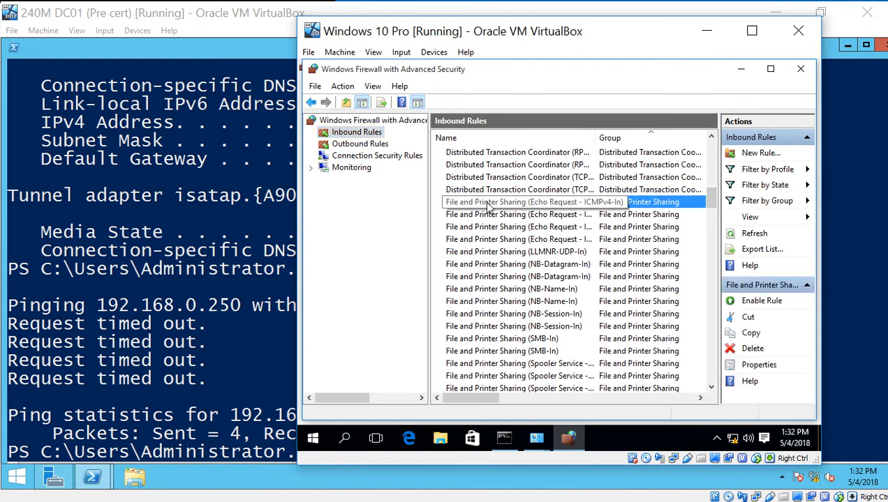
{"action": "left_click", "coordinate": [518, 201]}
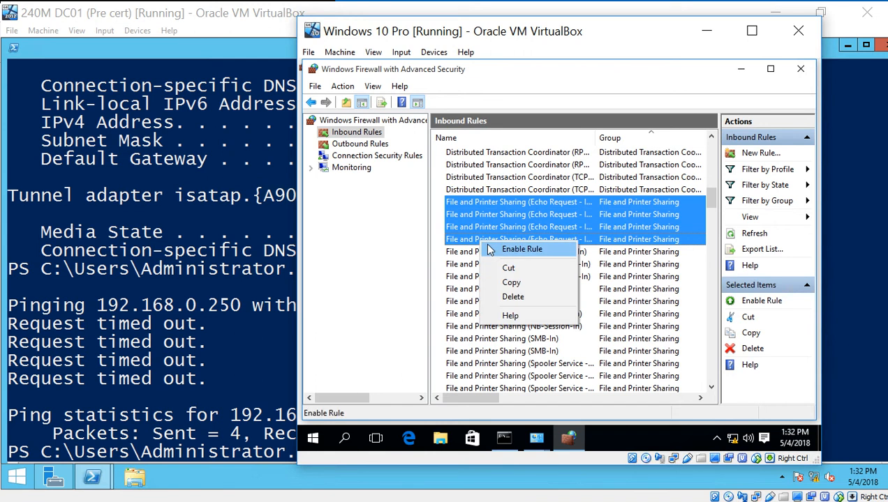
{"action": "left_click", "coordinate": [522, 248]}
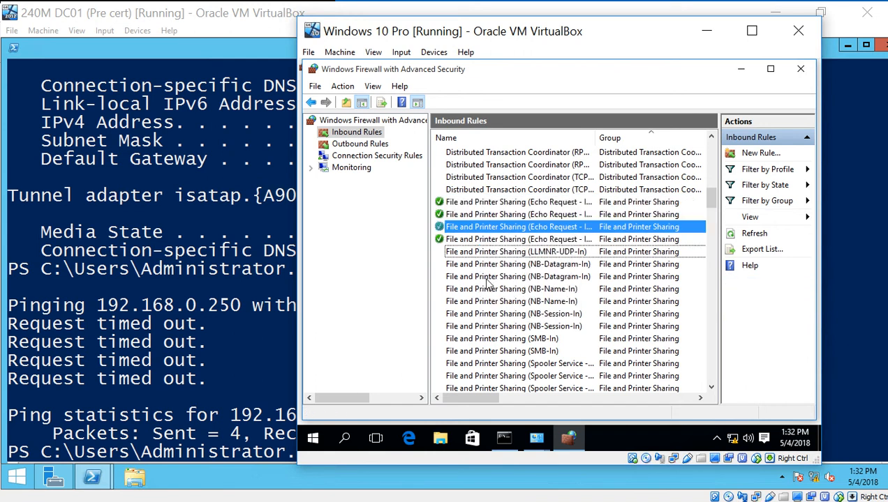
{"action": "left_click", "coordinate": [519, 201]}
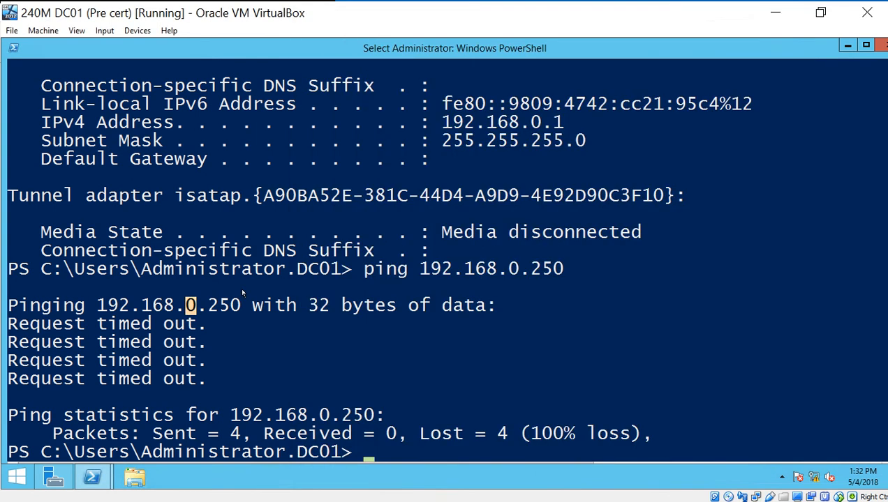
- Repeat the ping to 192.168.0.250 getting 4 replies, then close the client's firewall windows
{"action": "key", "text": "Return"}
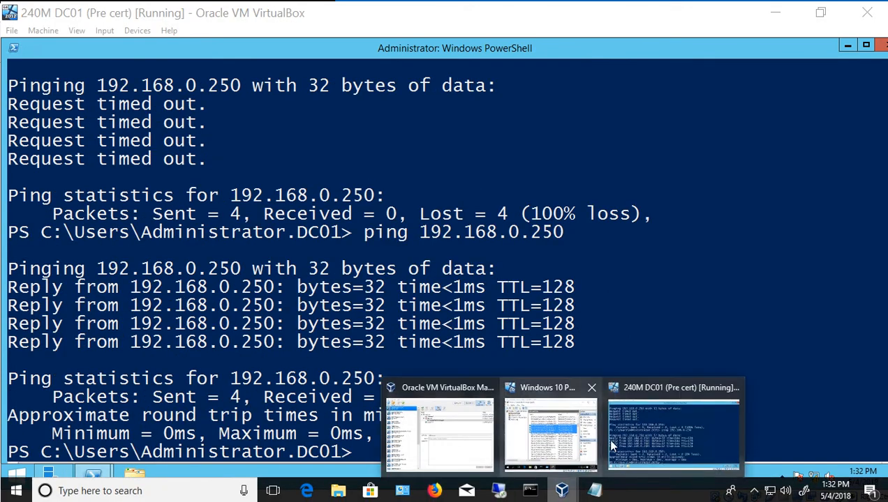
{"action": "left_click", "coordinate": [550, 427]}
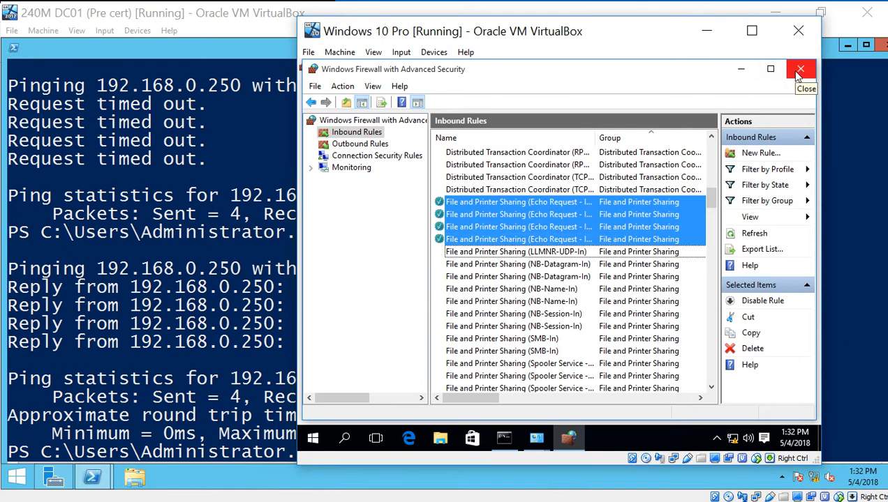
{"action": "left_click", "coordinate": [801, 69]}
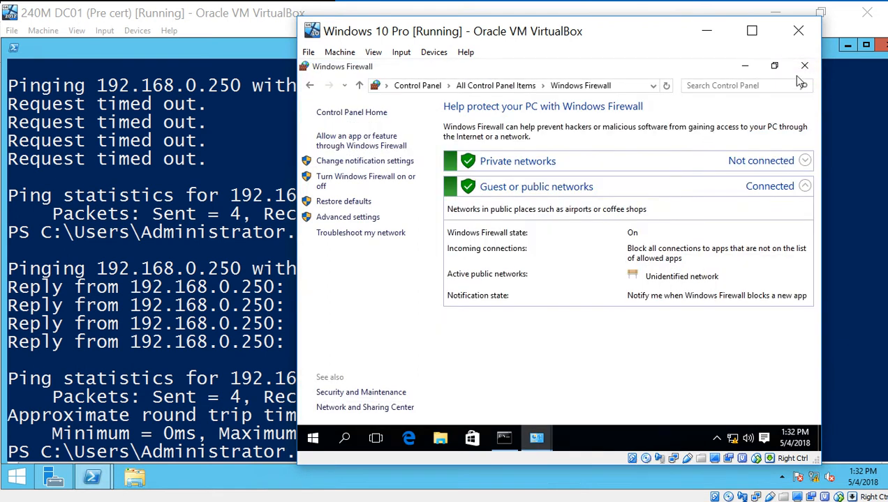
{"action": "left_click", "coordinate": [804, 65]}
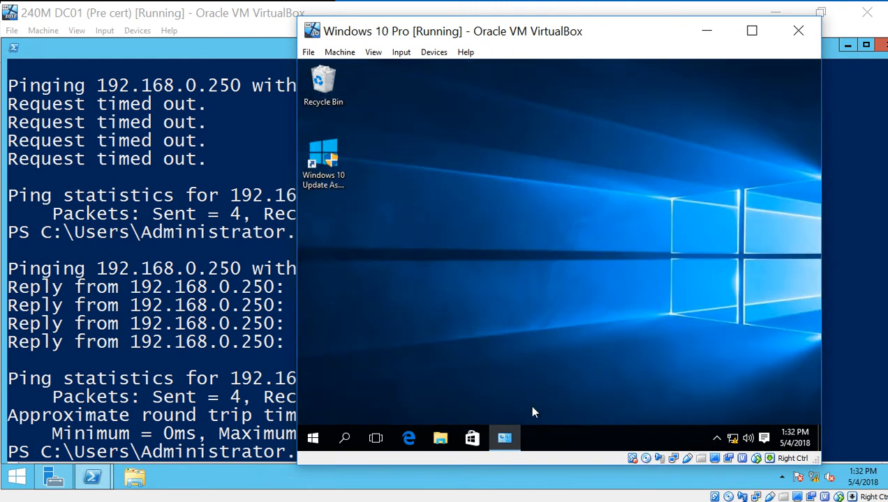
- Switch Control Panel to icon view and reach System Properties for DESKTOP-JAFGK95 in WORKGROUP
{"action": "left_click", "coordinate": [504, 438]}
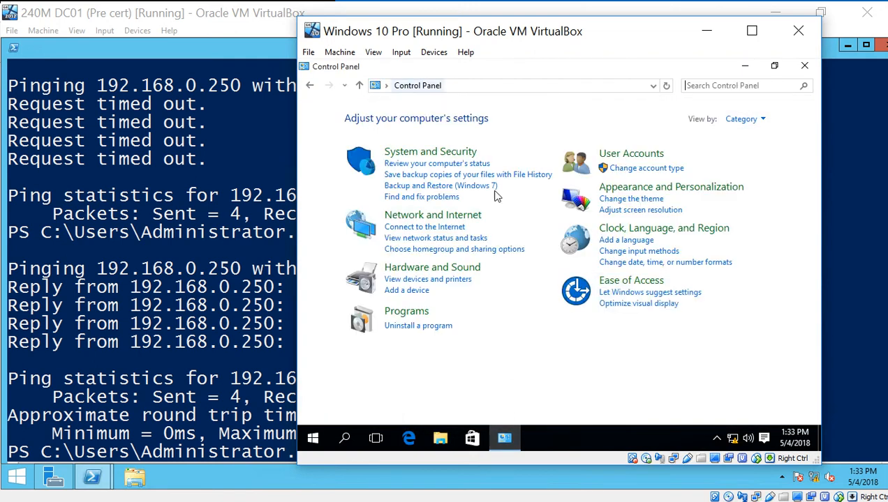
{"action": "left_click", "coordinate": [745, 119]}
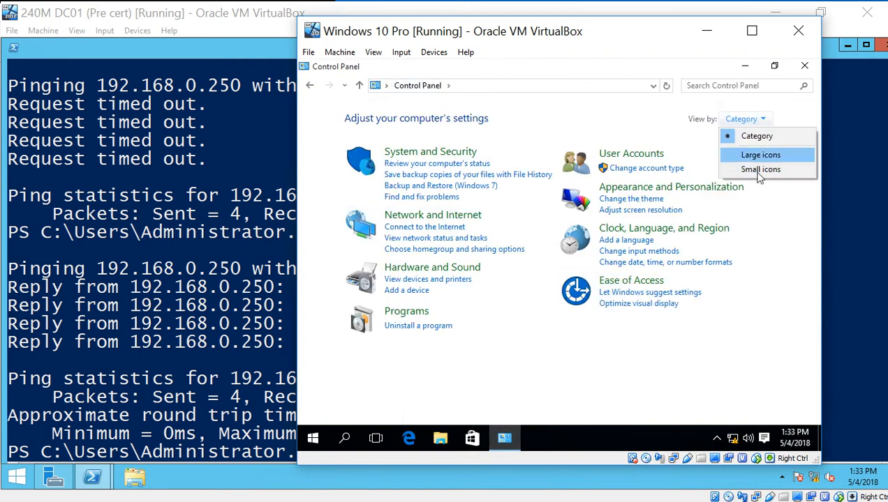
{"action": "left_click", "coordinate": [759, 154]}
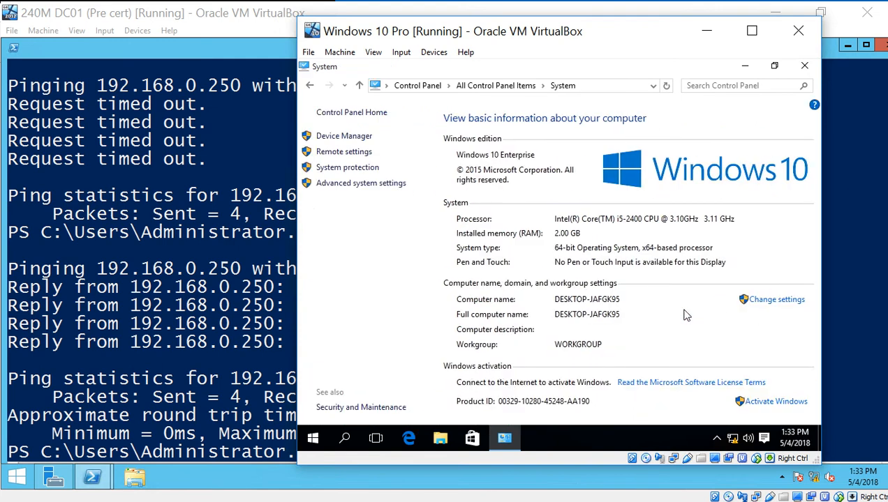
{"action": "mouse_move", "coordinate": [775, 304]}
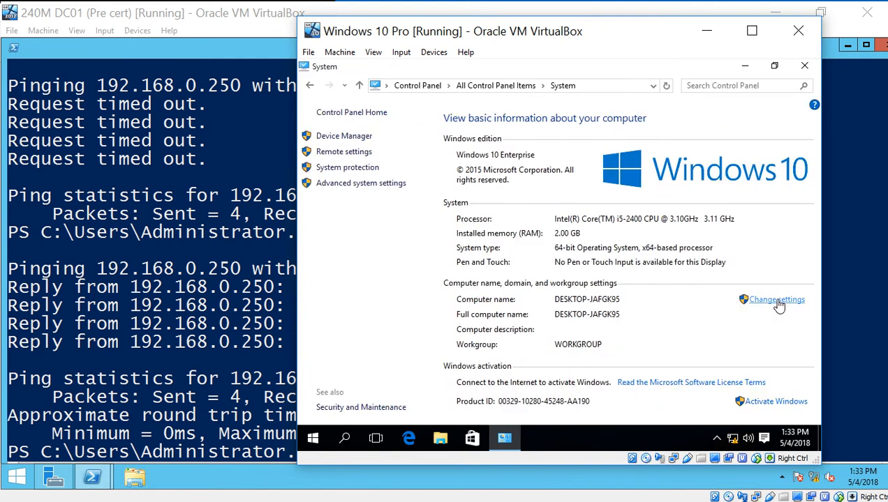
{"action": "left_click", "coordinate": [776, 299]}
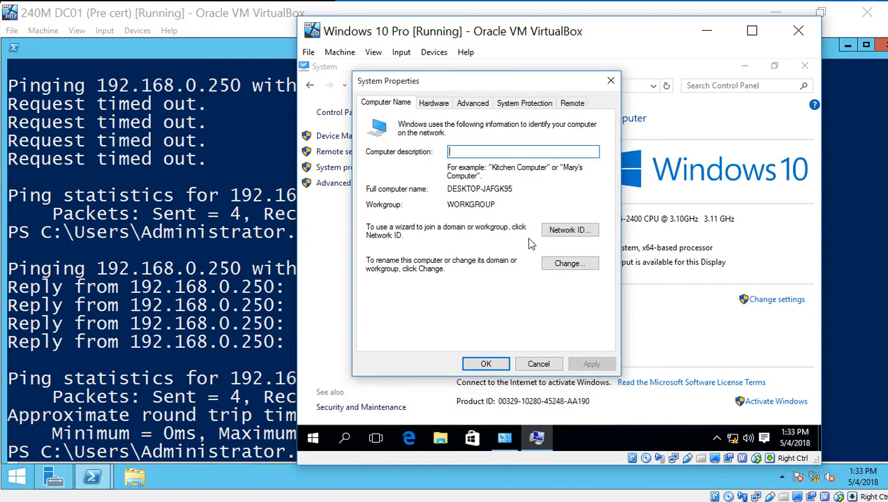
{"action": "mouse_move", "coordinate": [569, 262]}
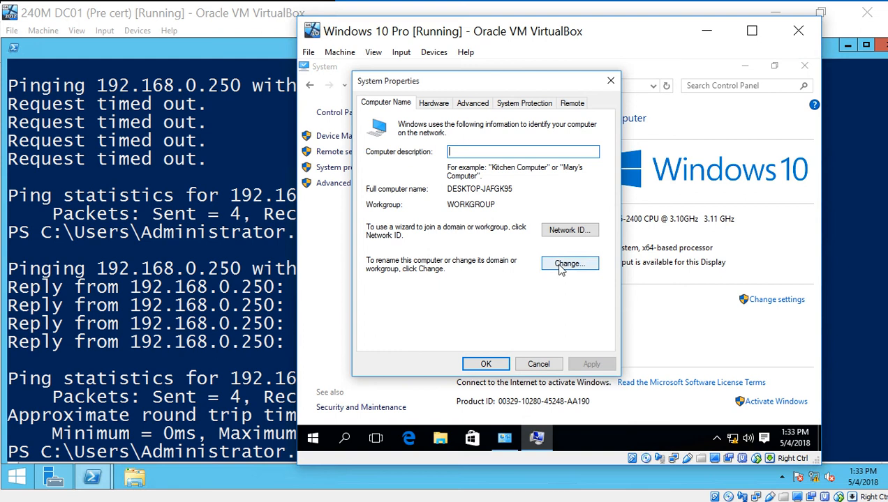
- Rename the computer to 'Client' in the Computer Name/Domain Changes dialog
{"action": "left_click", "coordinate": [570, 262]}
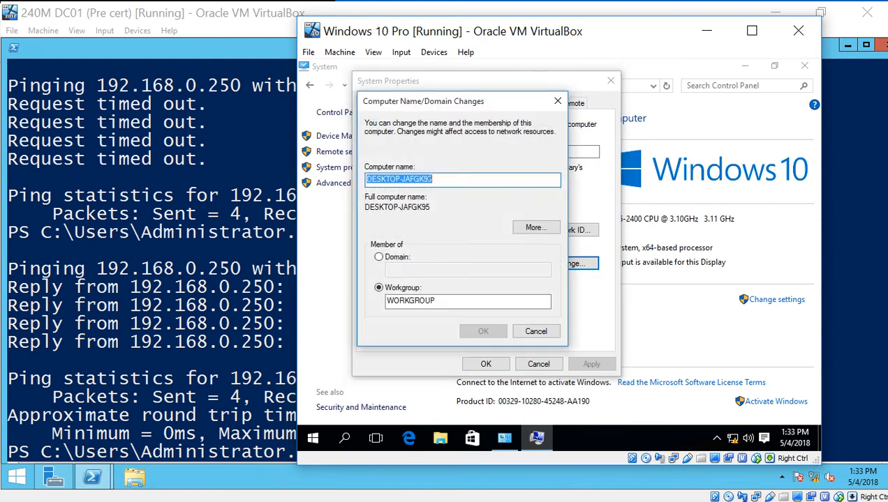
{"action": "type", "text": "Cli"}
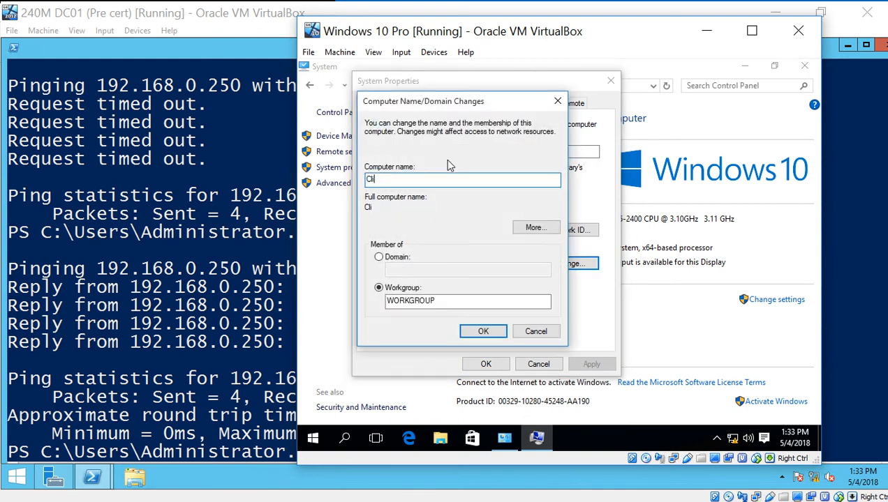
{"action": "type", "text": "ent"}
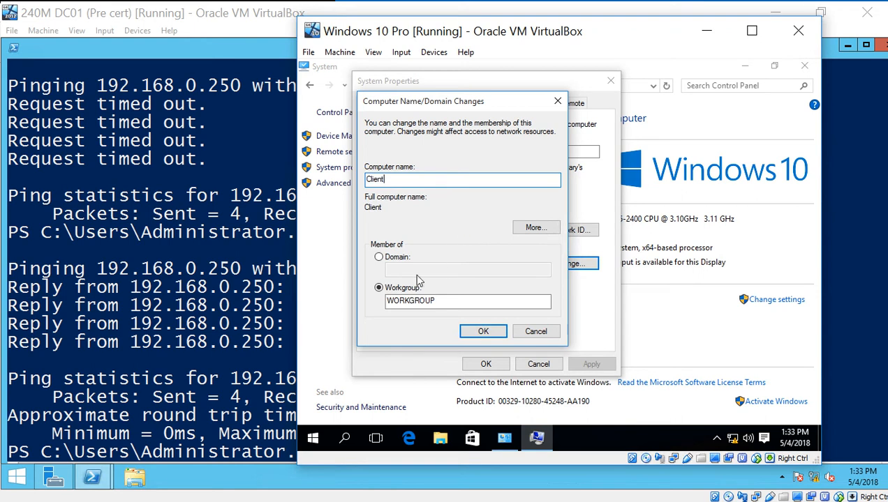
- Enter widgetllc.internal as the domain to join
{"action": "left_click", "coordinate": [380, 257]}
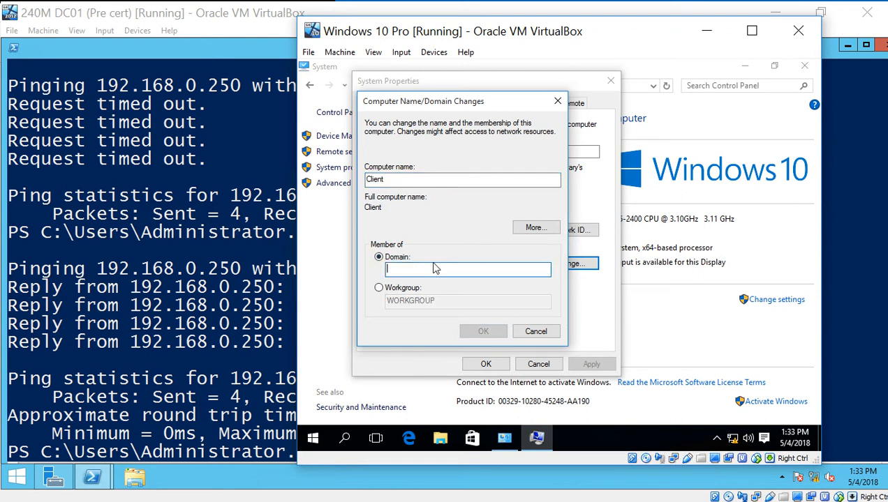
{"action": "type", "text": "wid"}
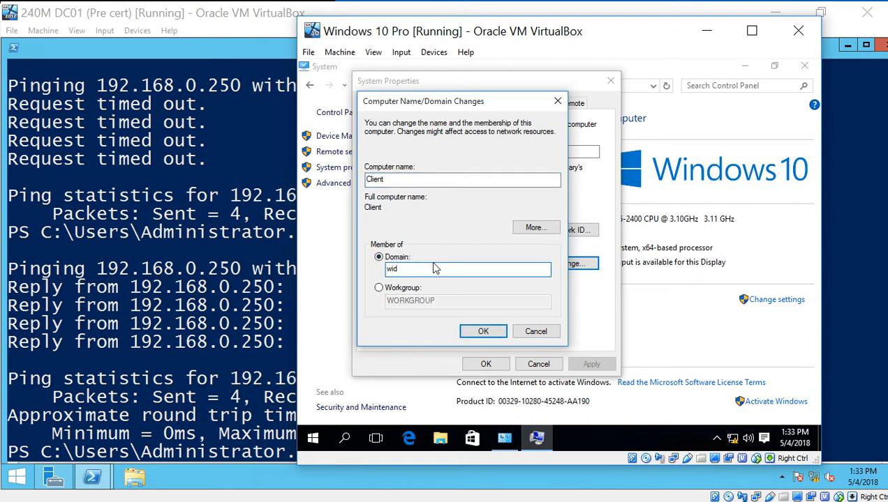
{"action": "type", "text": "getllc.in"}
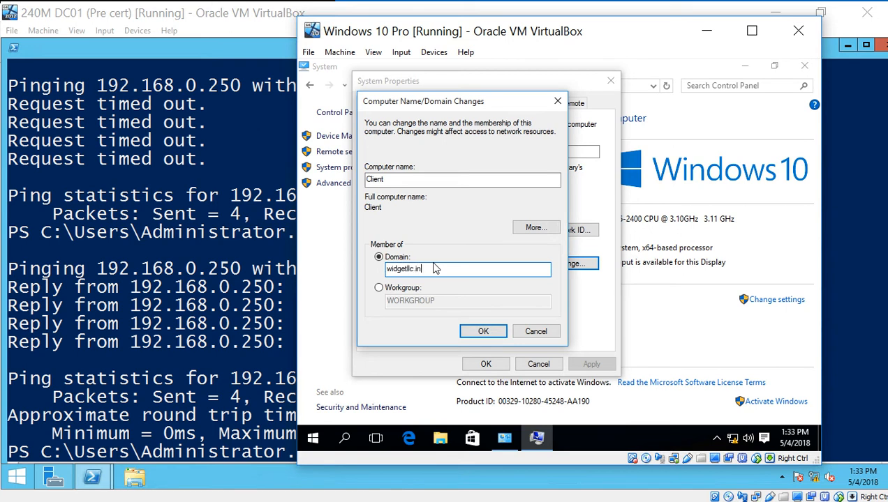
{"action": "type", "text": "ternal"}
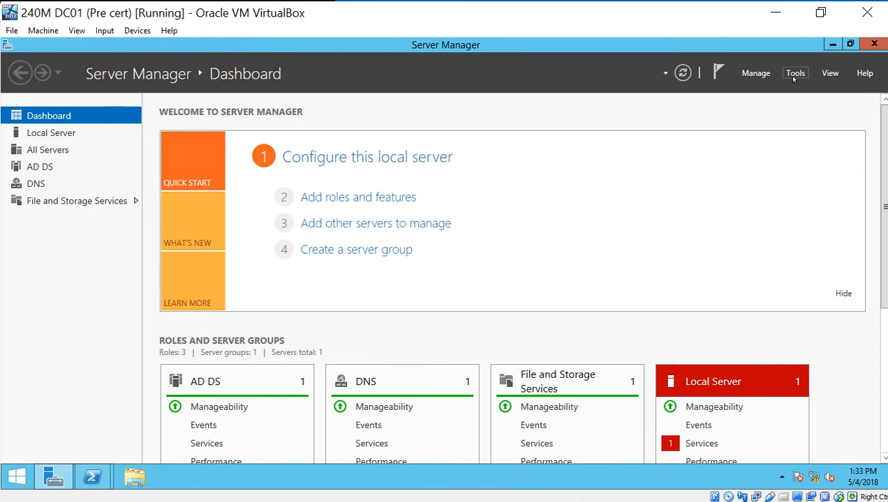
- View widgetllc.internal in Active Directory Users and Computers on DC01, then return to the client
{"action": "left_click", "coordinate": [795, 73]}
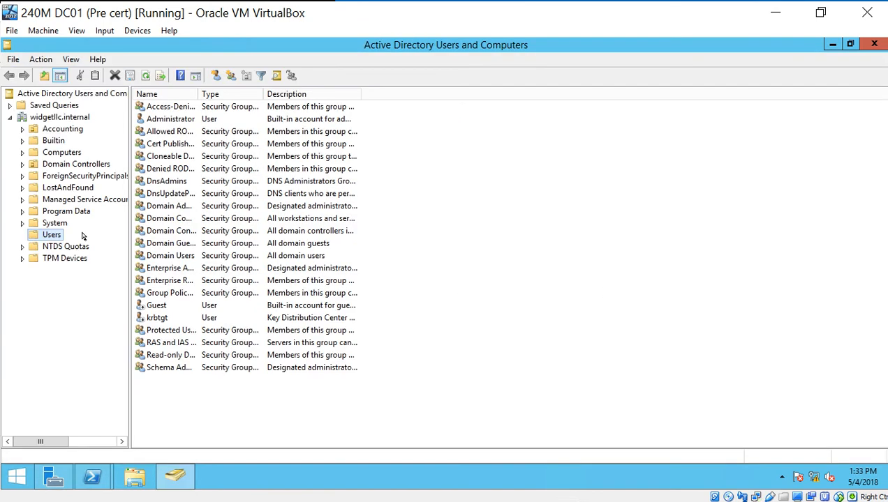
{"action": "left_click", "coordinate": [58, 118]}
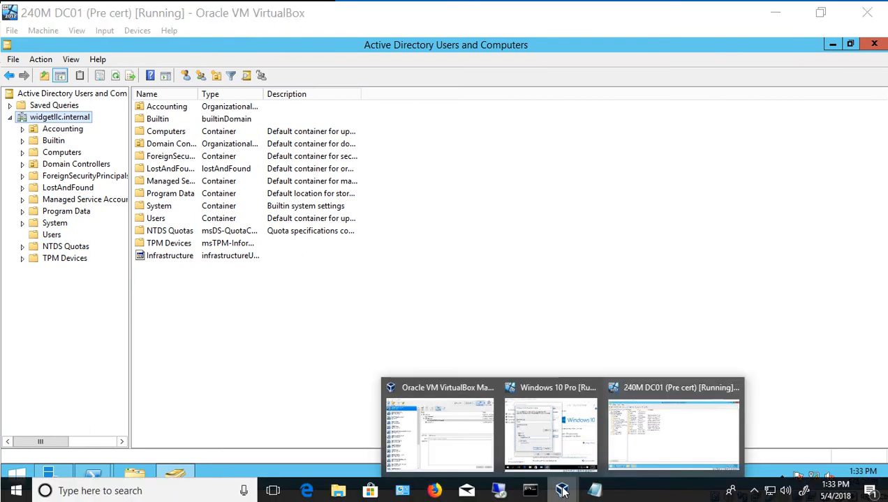
{"action": "left_click", "coordinate": [550, 427]}
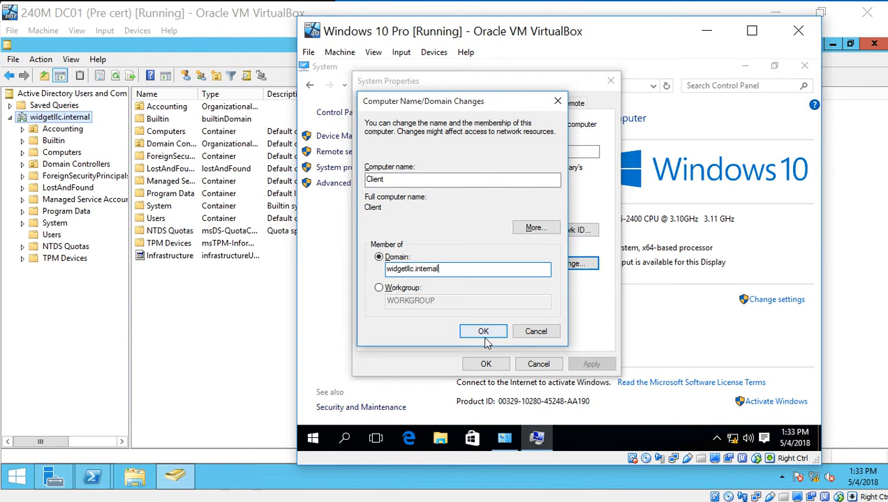
- Submit the domain join and authorize it with the administrator account and its password
{"action": "left_click", "coordinate": [483, 331]}
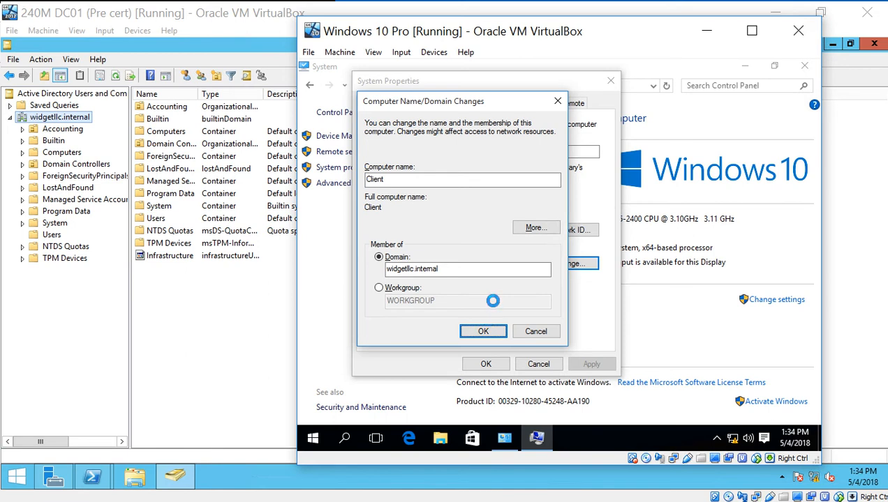
{"action": "left_click", "coordinate": [482, 331]}
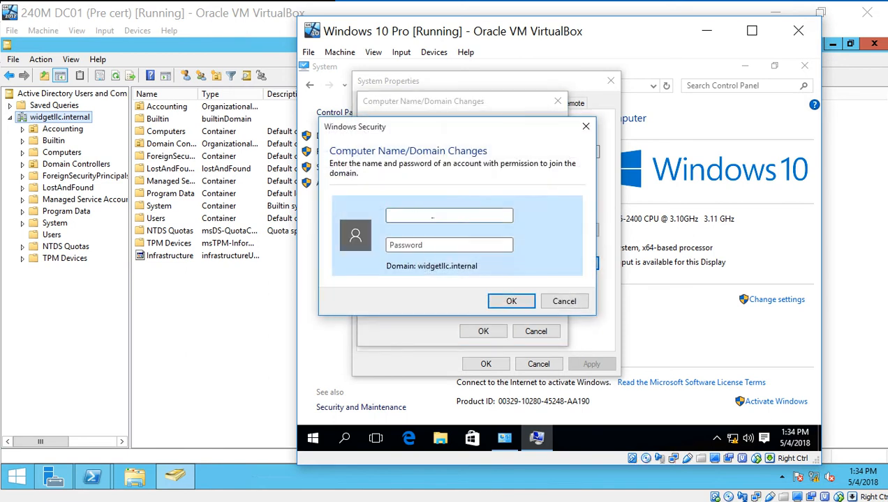
{"action": "type", "text": "admi"}
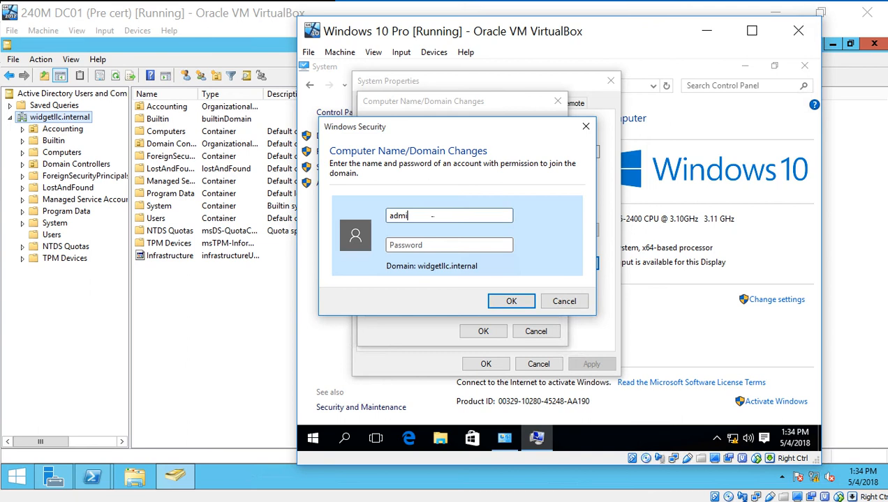
{"action": "type", "text": "nistrator"}
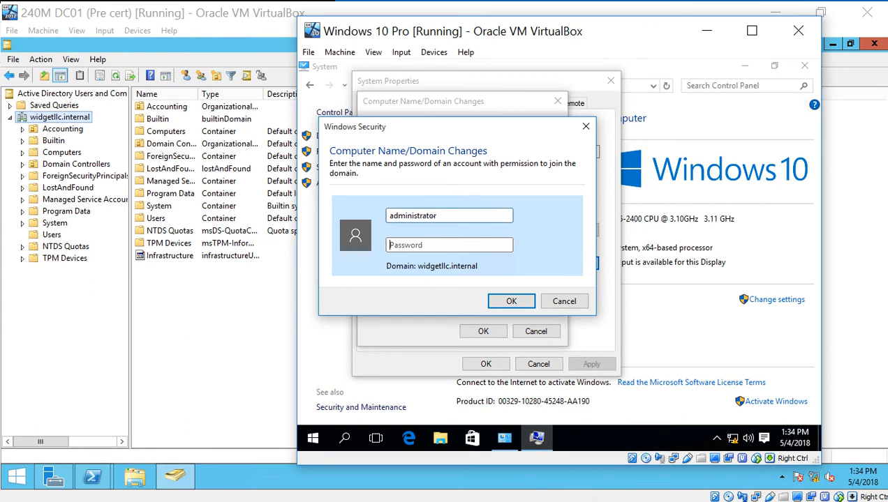
{"action": "type", "text": "password"}
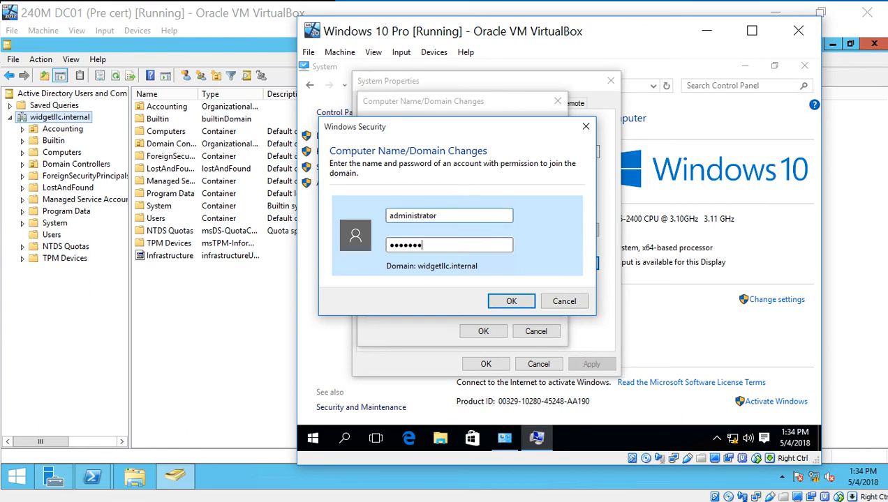
{"action": "left_click", "coordinate": [511, 302]}
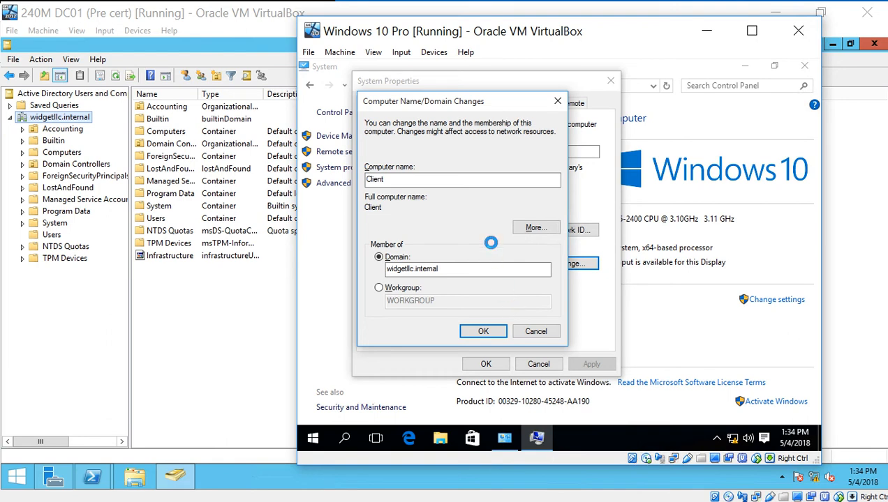
- Dismiss the widgetllc.internal welcome and restart notices, then choose Restart Later
{"action": "left_click", "coordinate": [482, 331]}
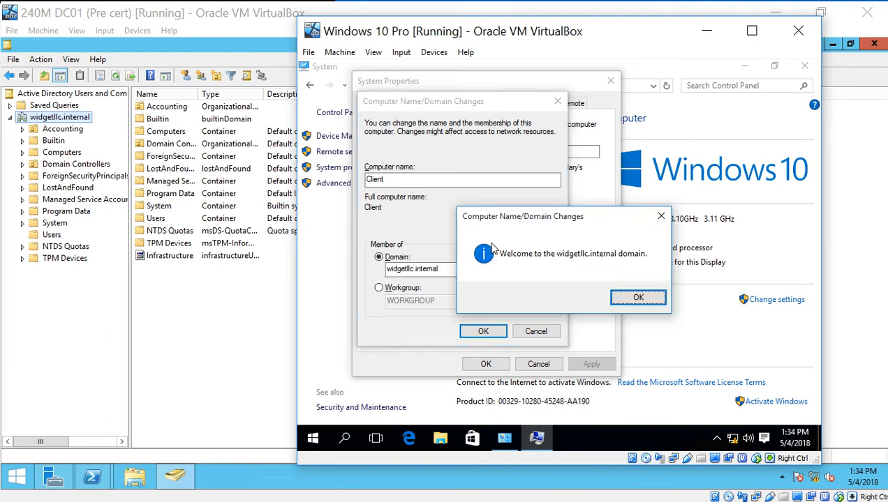
{"action": "left_click", "coordinate": [636, 297]}
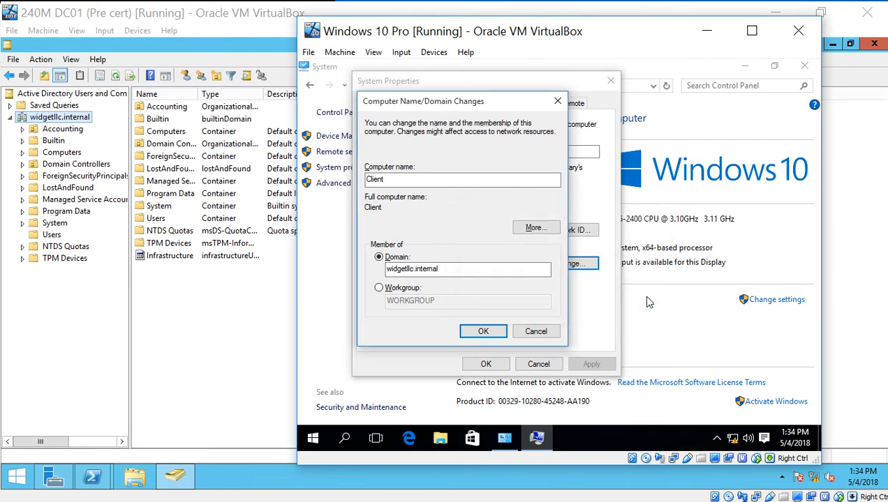
{"action": "left_click", "coordinate": [483, 331]}
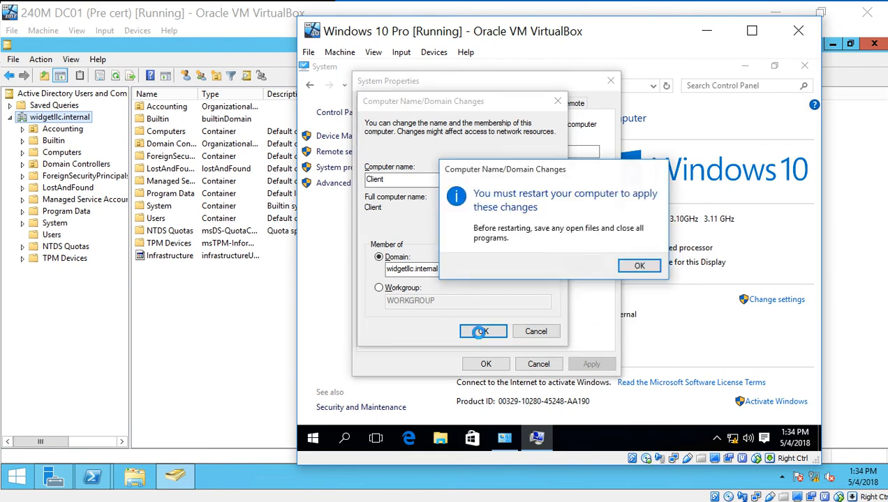
{"action": "left_click", "coordinate": [640, 265]}
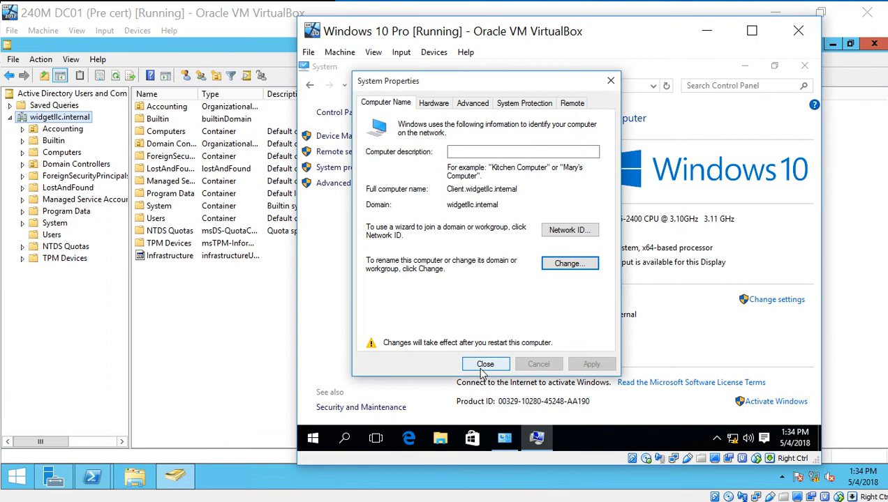
{"action": "left_click", "coordinate": [486, 363]}
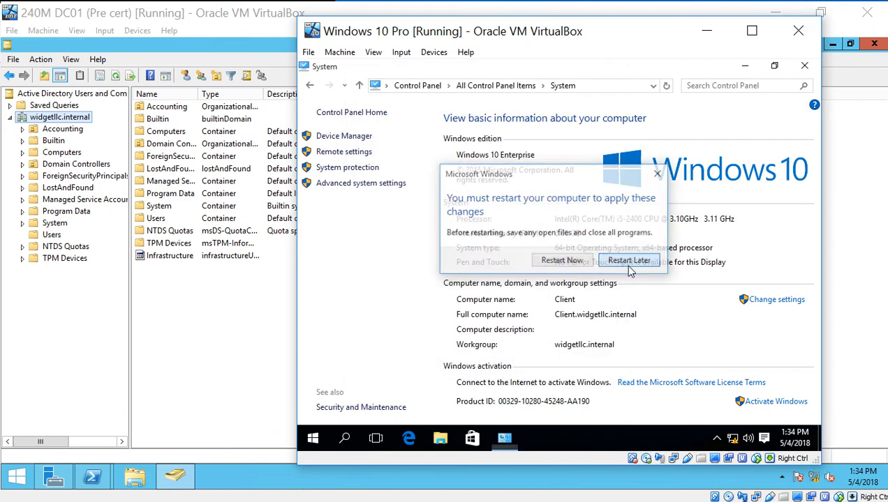
{"action": "left_click", "coordinate": [628, 259]}
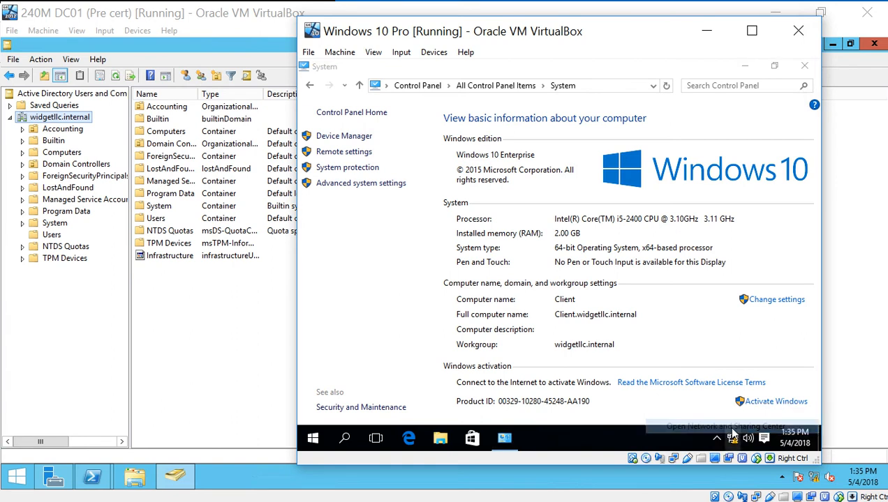
- Reach the Ethernet adapter in Network and Sharing Center and bring up its Properties
{"action": "left_click", "coordinate": [731, 427]}
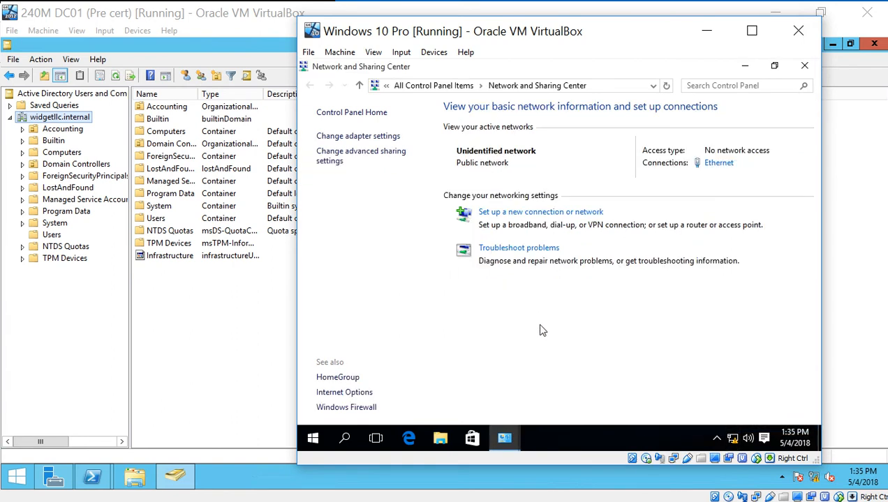
{"action": "mouse_move", "coordinate": [506, 335]}
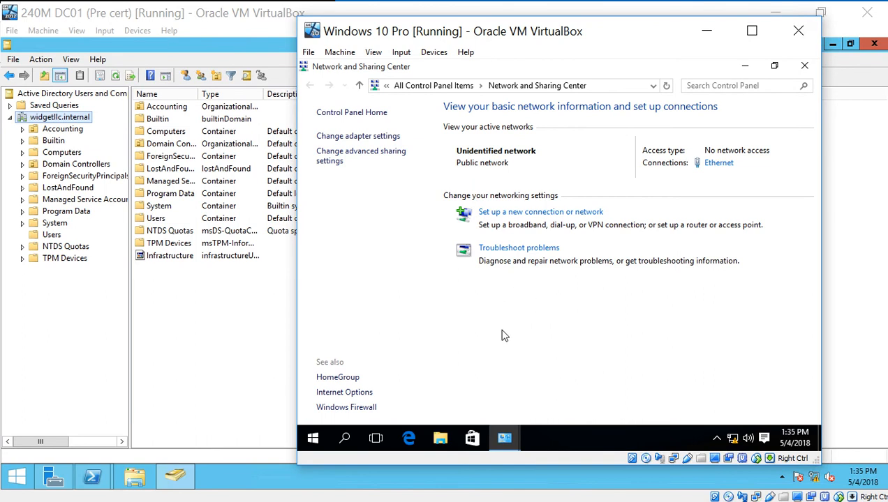
{"action": "mouse_move", "coordinate": [383, 137]}
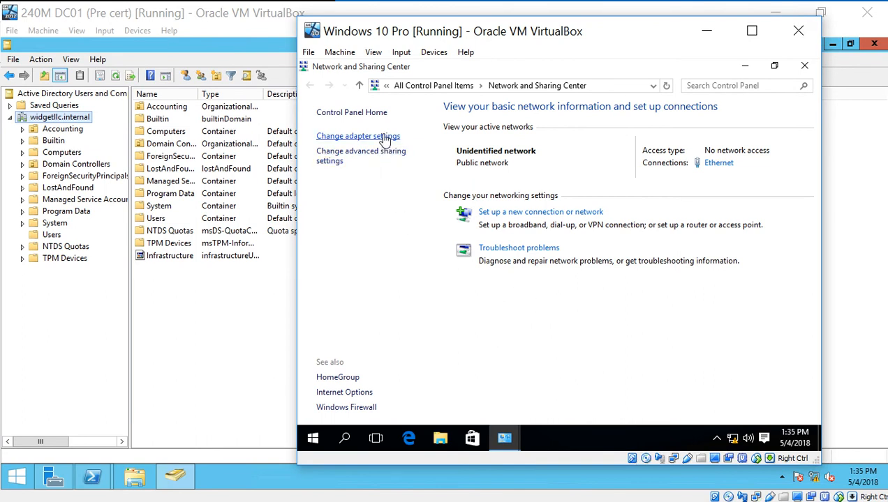
{"action": "left_click", "coordinate": [357, 135]}
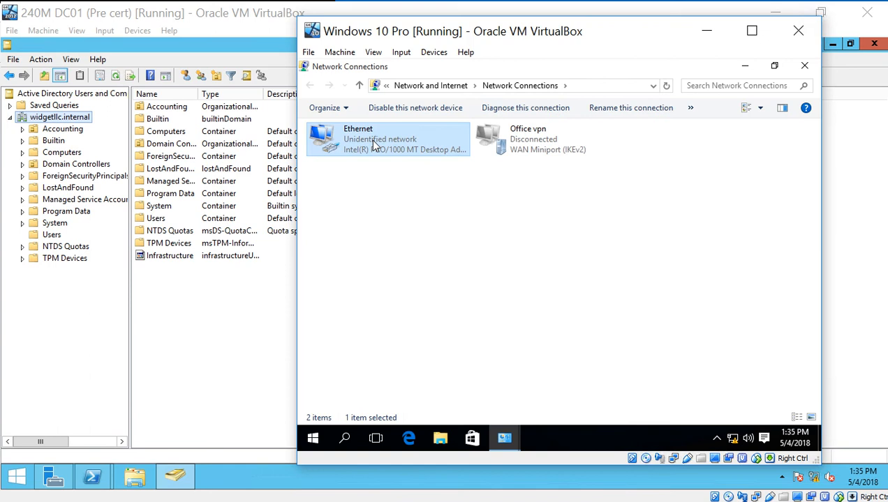
{"action": "right_click", "coordinate": [374, 139]}
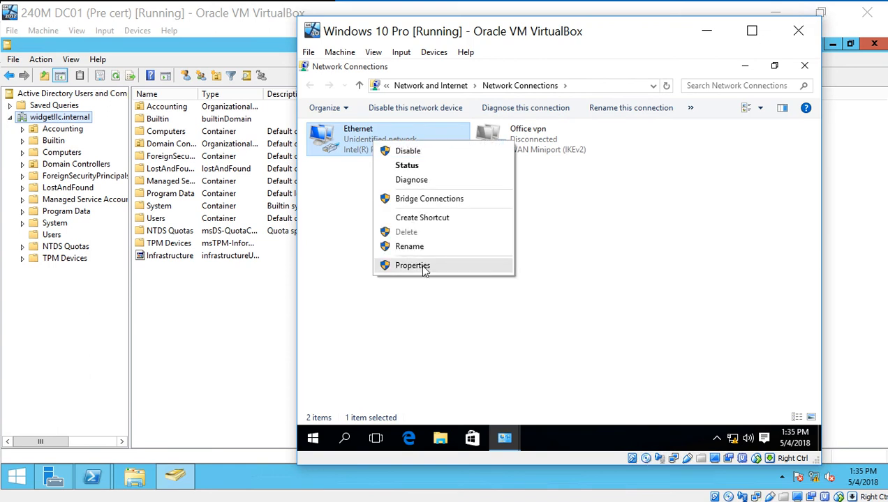
{"action": "left_click", "coordinate": [412, 265]}
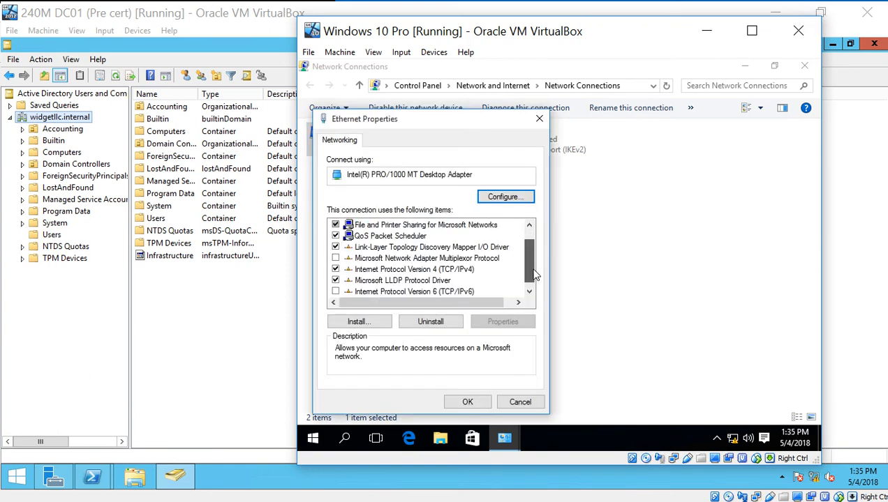
- Review the Ethernet item list, leaving Internet Protocol Version 6 (TCP/IPv6) unchecked
{"action": "scroll", "scroll_direction": "down", "scroll_amount": 3}
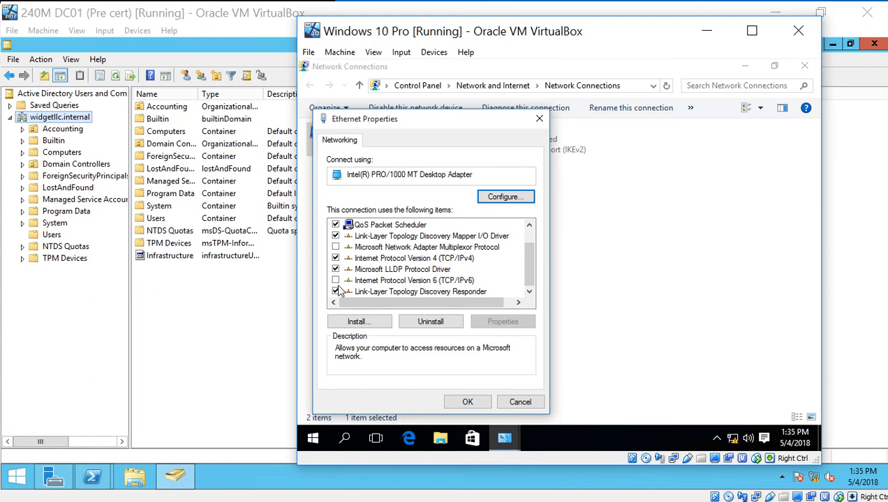
{"action": "left_click", "coordinate": [335, 292]}
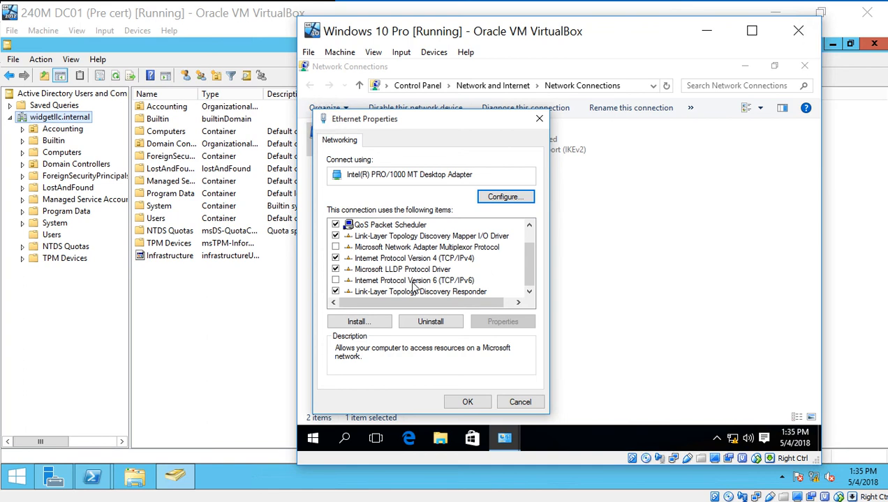
{"action": "mouse_move", "coordinate": [525, 385]}
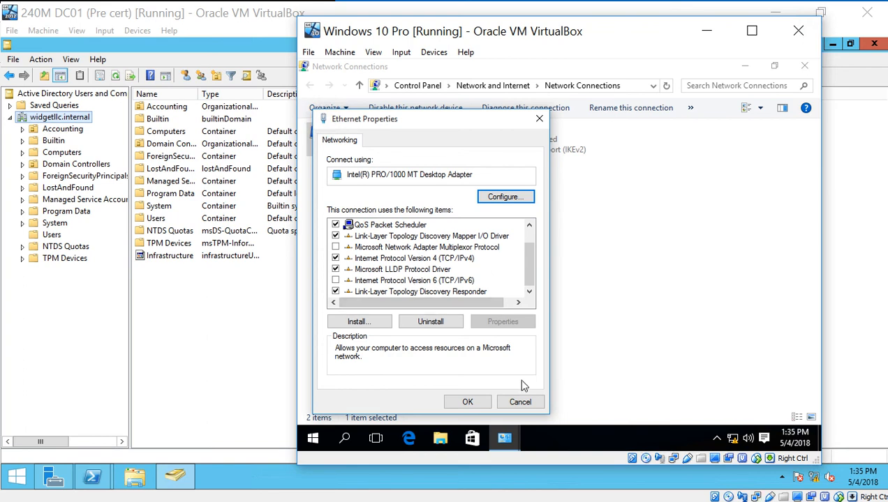
{"action": "mouse_move", "coordinate": [433, 288]}
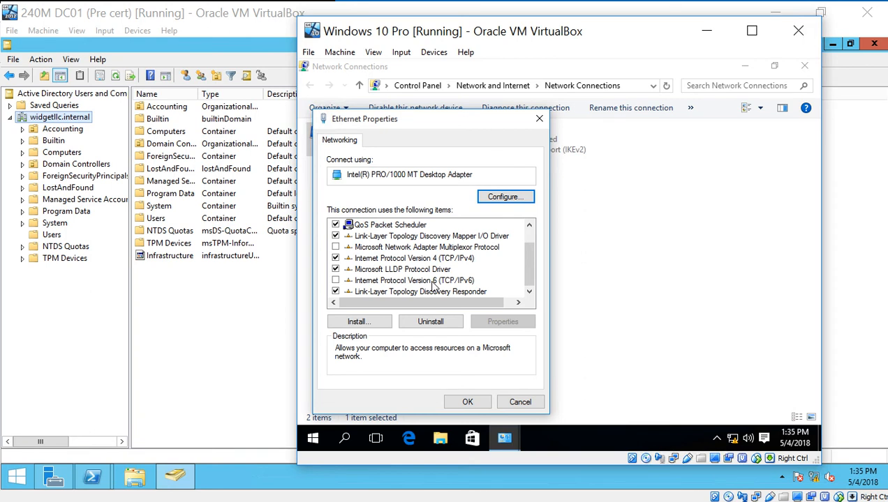
{"action": "mouse_move", "coordinate": [490, 396]}
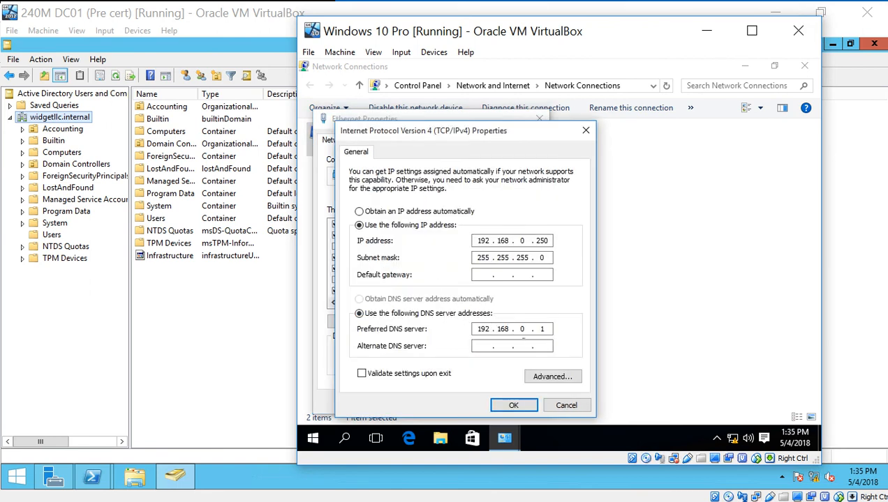
{"action": "mouse_move", "coordinate": [558, 282]}
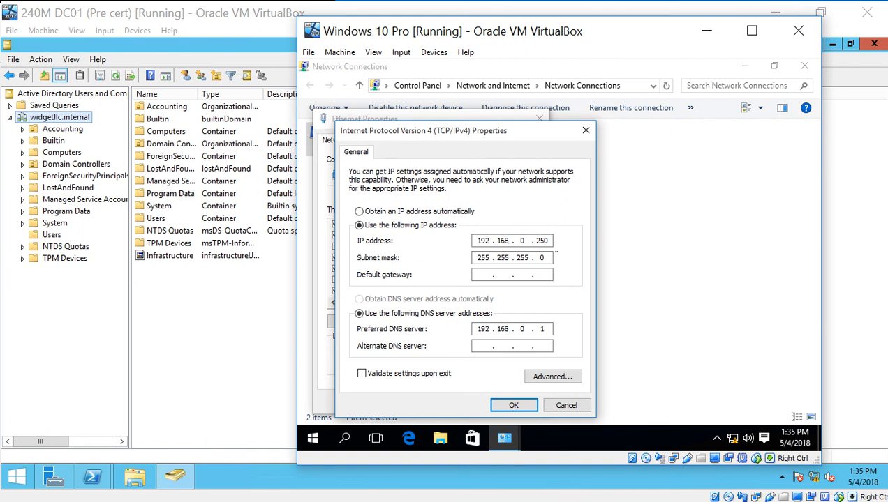
{"action": "mouse_move", "coordinate": [586, 370]}
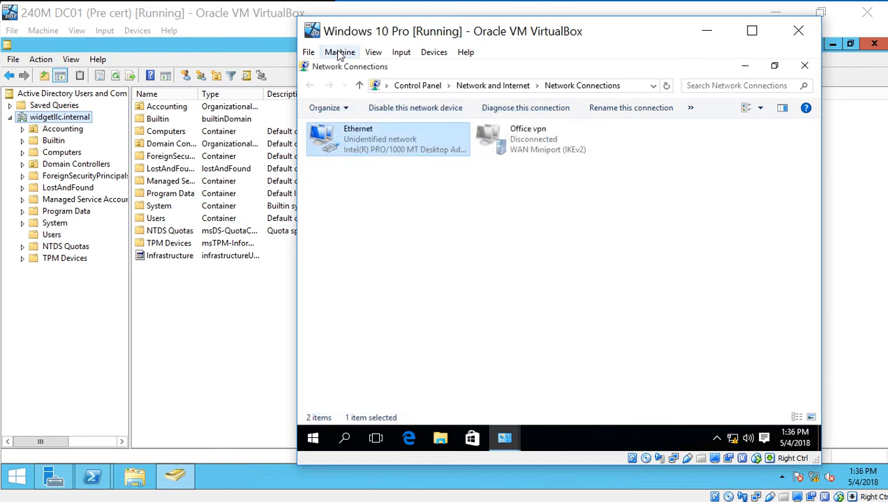
- Verify in VM Settings > Network that Adapter 1 attaches to Internal Network intnet, then cancel
{"action": "left_click", "coordinate": [339, 51]}
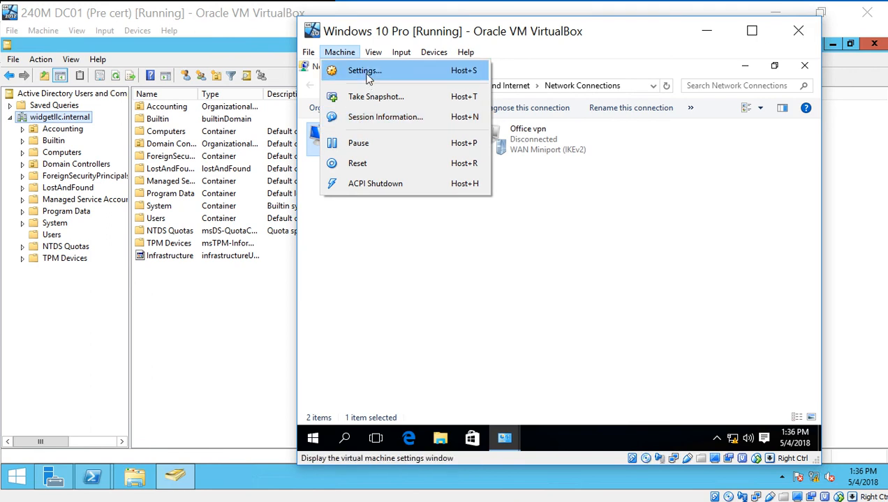
{"action": "left_click", "coordinate": [363, 70]}
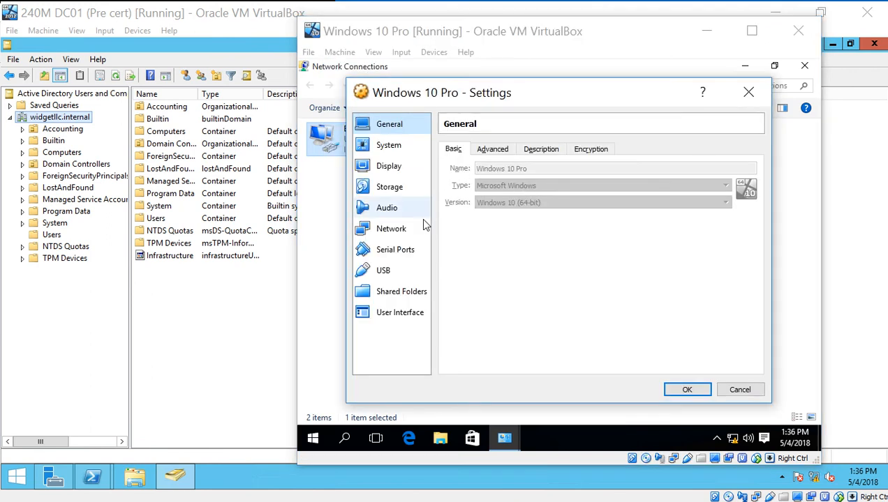
{"action": "left_click", "coordinate": [391, 229]}
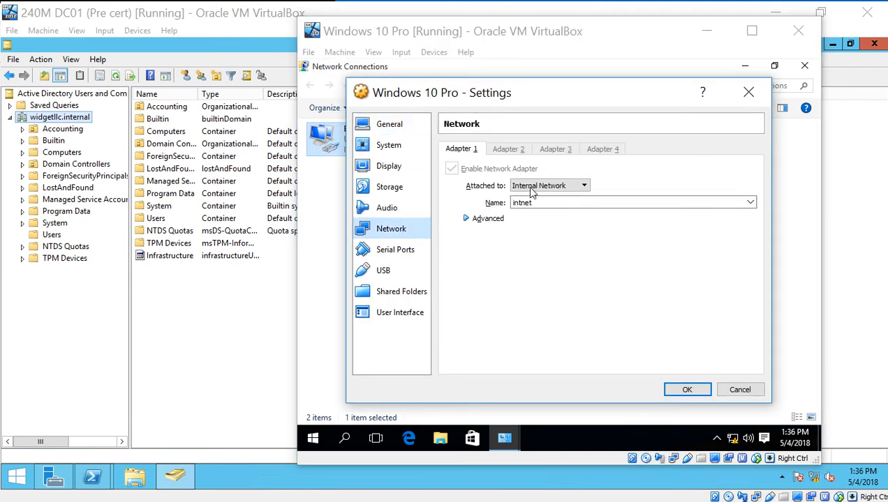
{"action": "left_click", "coordinate": [487, 218]}
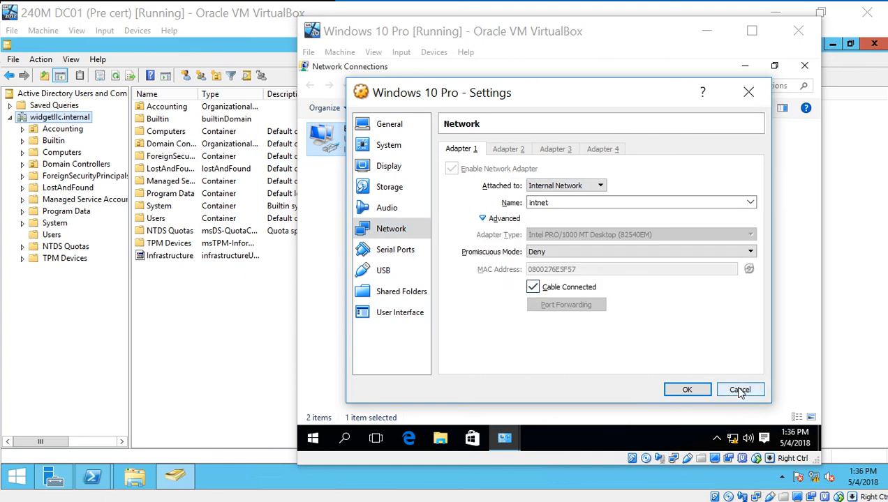
{"action": "left_click", "coordinate": [740, 390]}
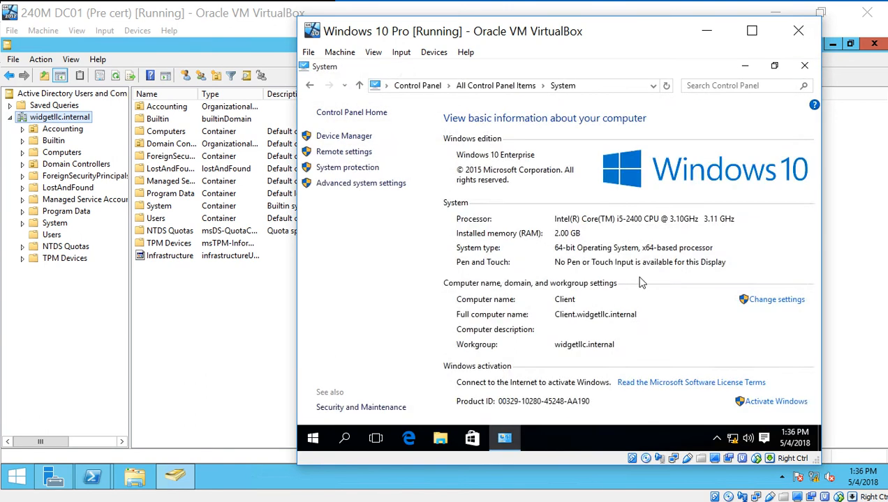
- Sign the local user out via the Start right-click menu's Shut down or sign out option
{"action": "right_click", "coordinate": [313, 438]}
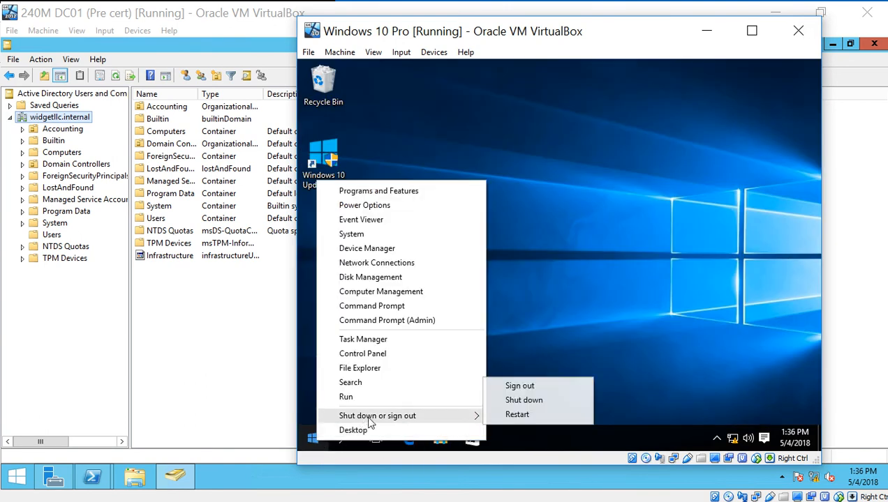
{"action": "left_click", "coordinate": [516, 413]}
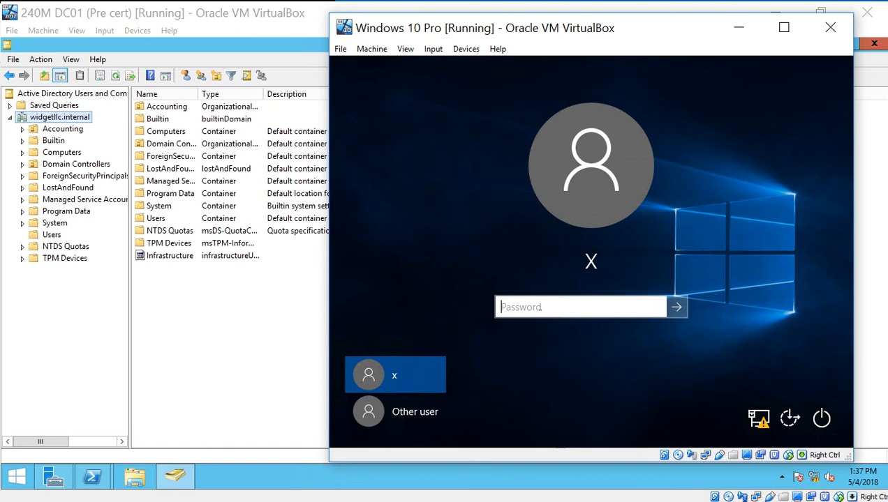
{"action": "mouse_move", "coordinate": [467, 411]}
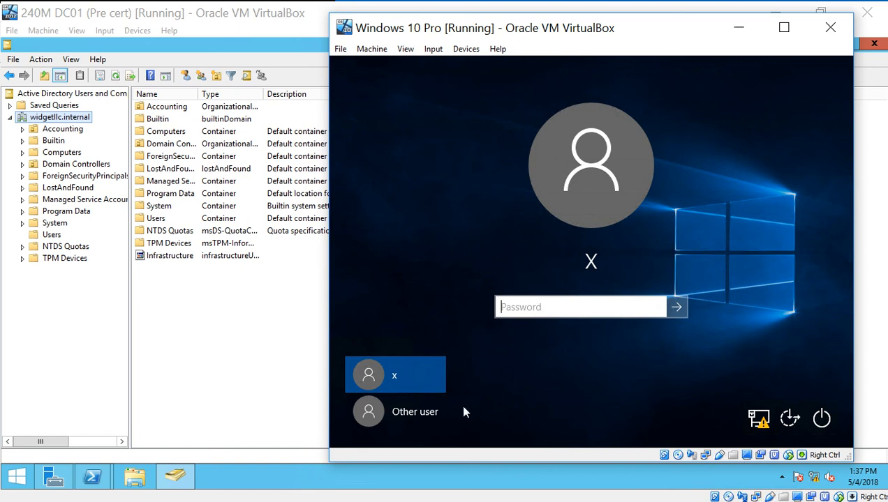
- Sign in as Other user with widgetllc\administrator and its password
{"action": "left_click", "coordinate": [414, 412]}
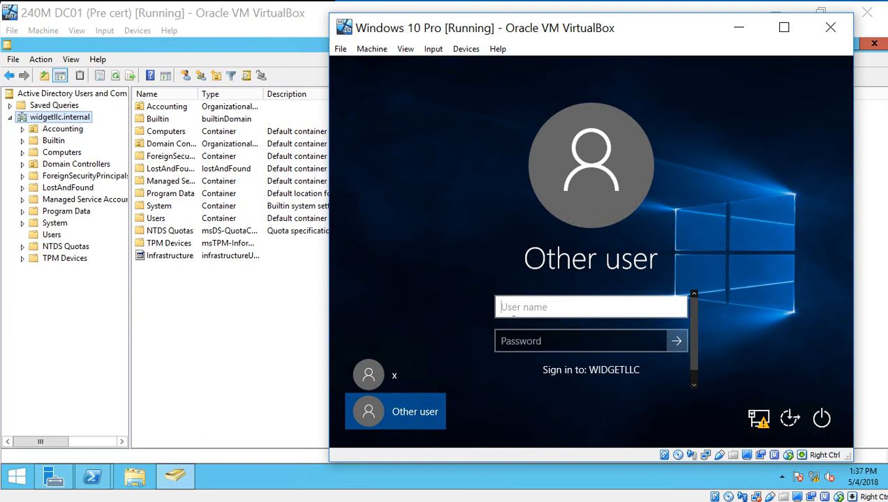
{"action": "type", "text": "widgetllc\\ad"}
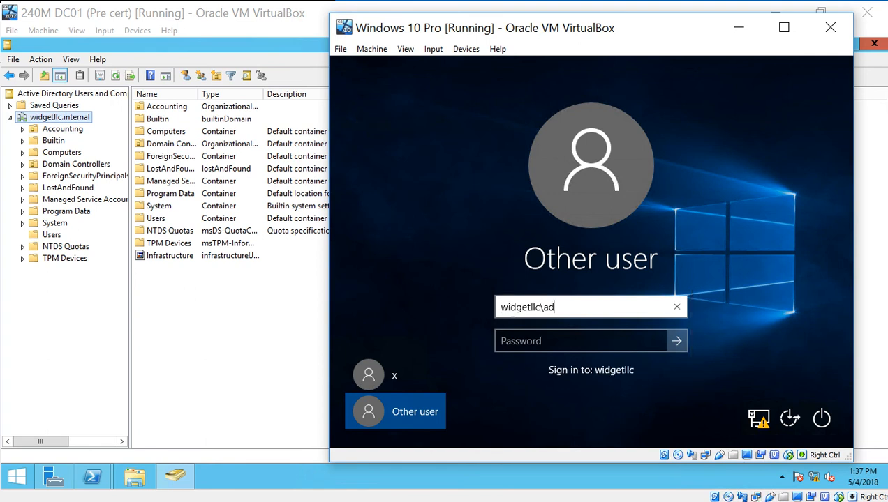
{"action": "type", "text": "ministrator"}
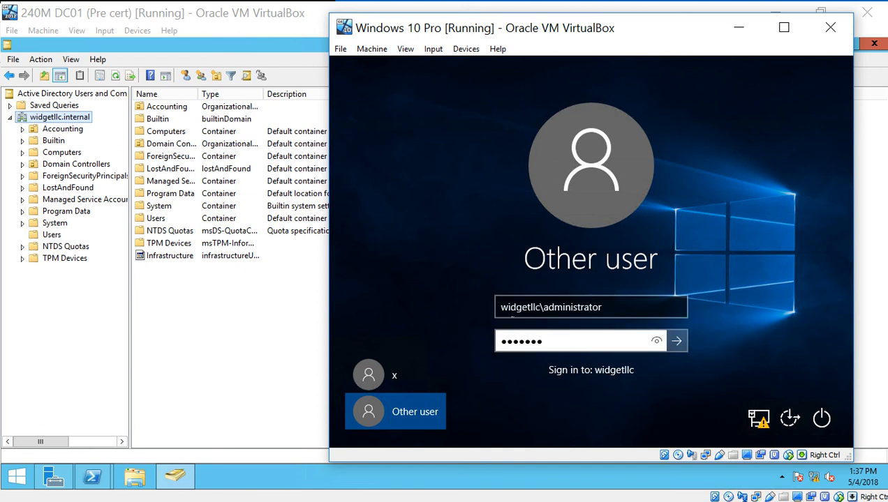
{"action": "type", "text": "•"}
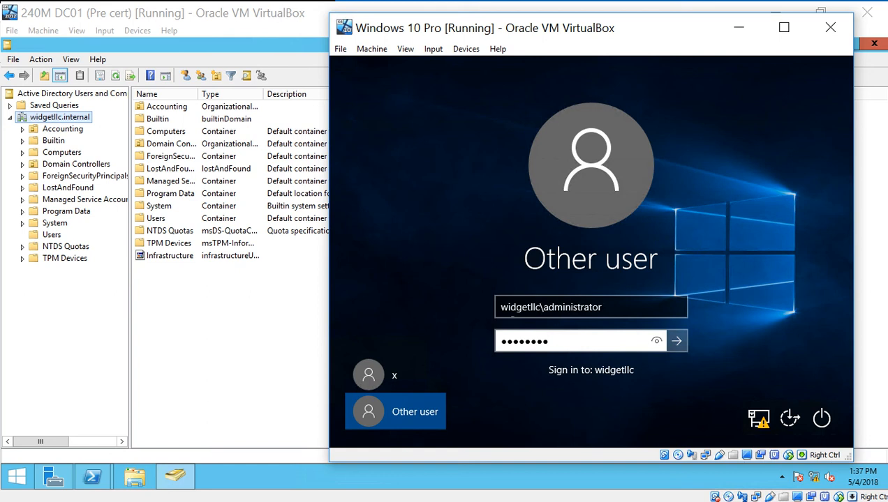
{"action": "left_click", "coordinate": [676, 341]}
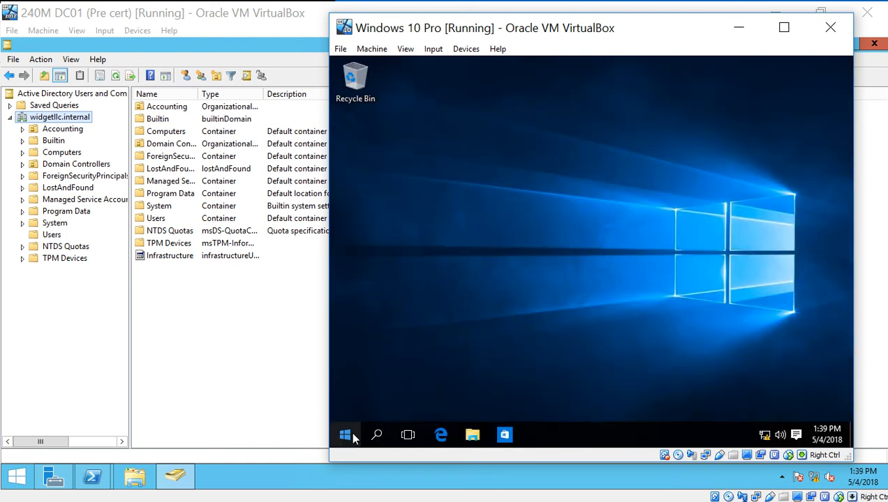
- Run whoami in a Command Prompt (Admin) to show widgetllc\administrator
{"action": "right_click", "coordinate": [343, 436]}
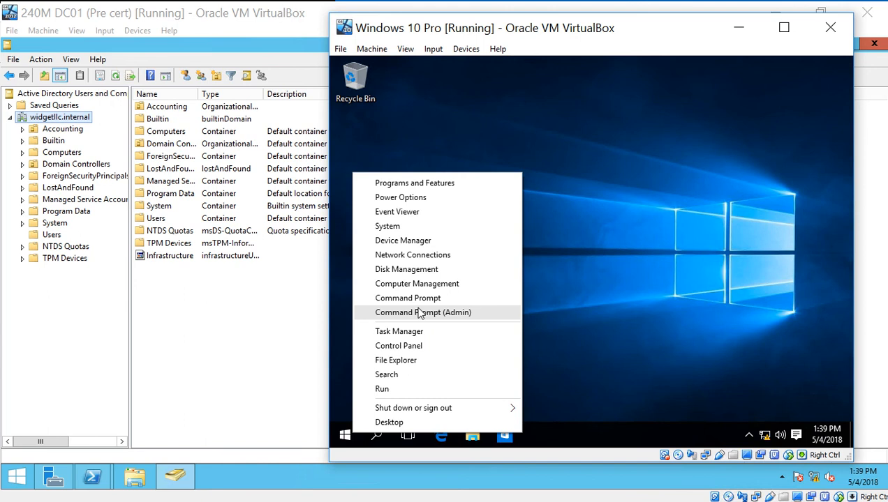
{"action": "left_click", "coordinate": [423, 312]}
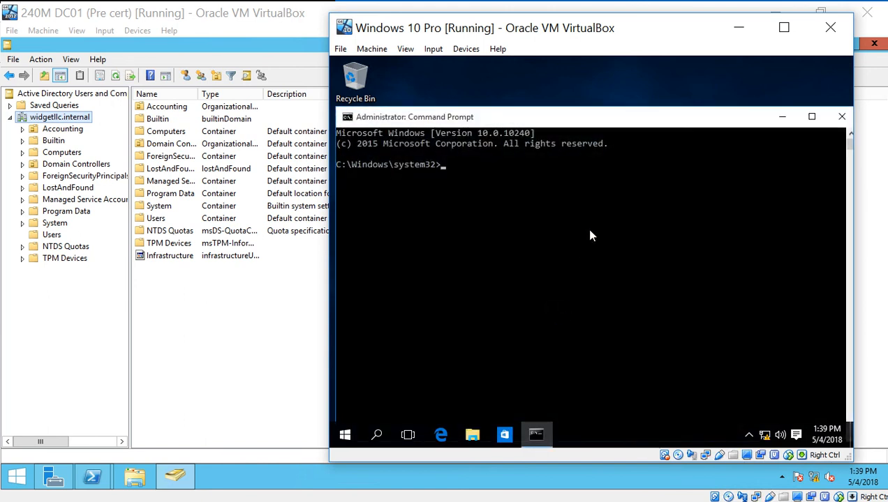
{"action": "type", "text": "whoam"}
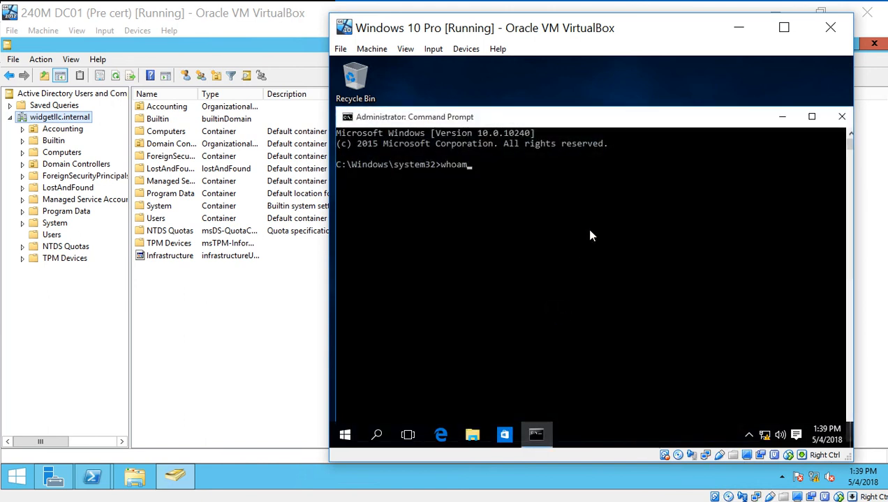
{"action": "key", "text": "Return"}
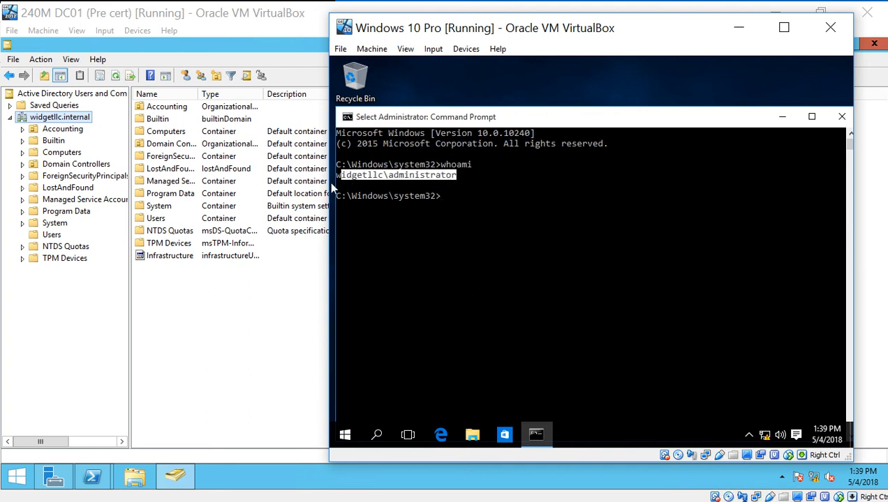
{"action": "mouse_move", "coordinate": [558, 207]}
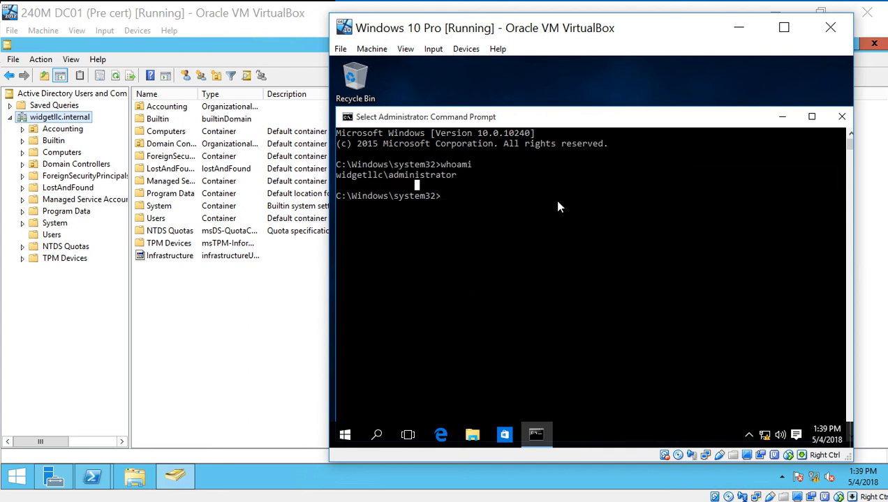